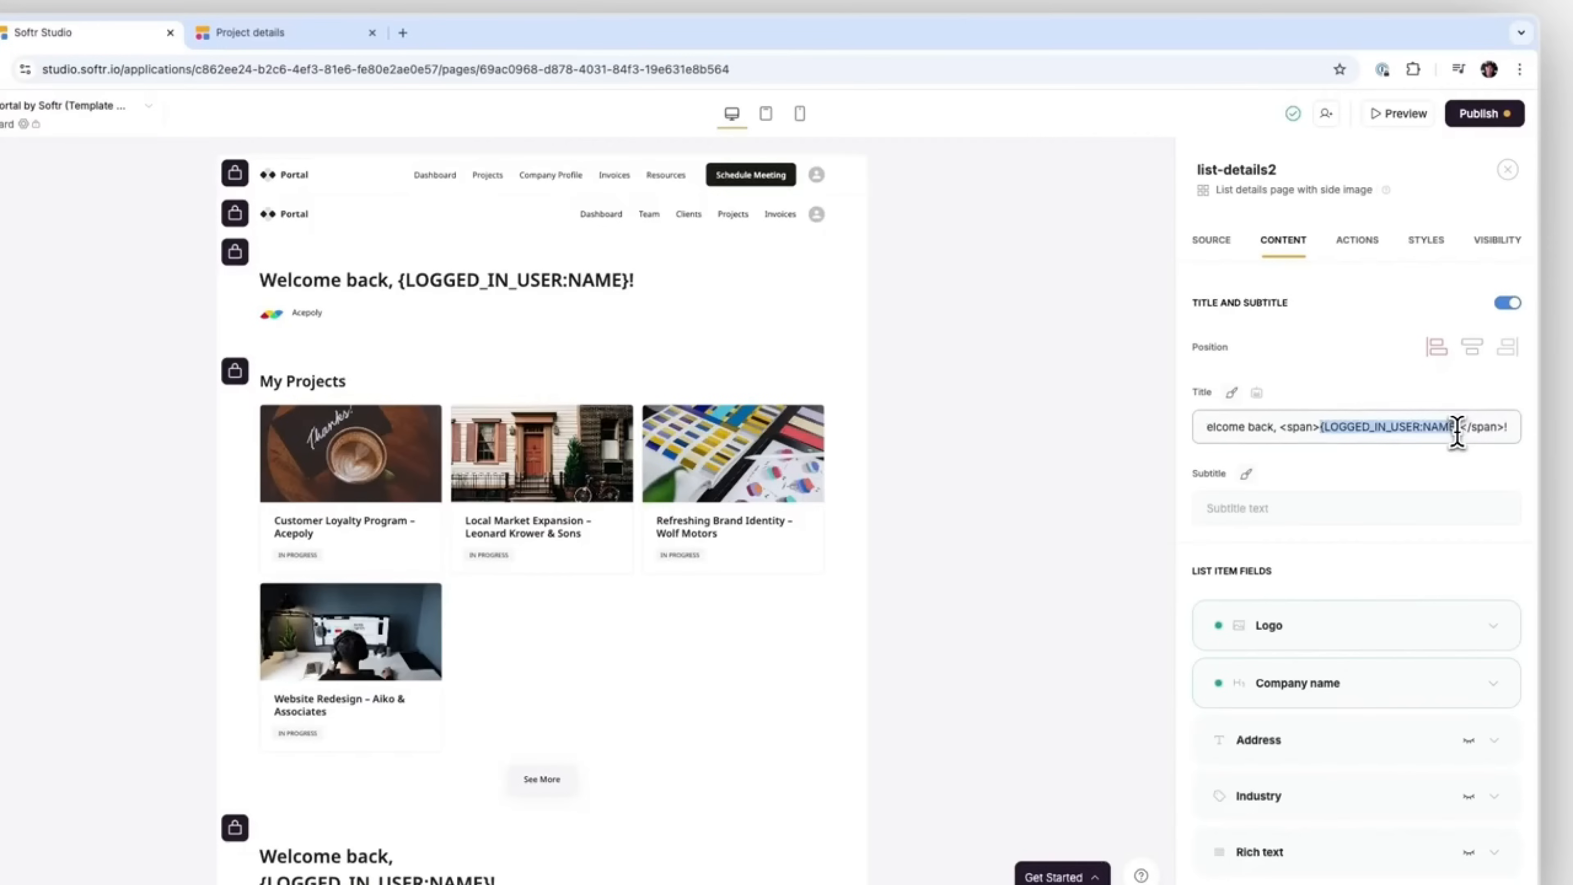
- Replace the logged-in user name placeholder in the Title field with 'Friend'
type("Friend")
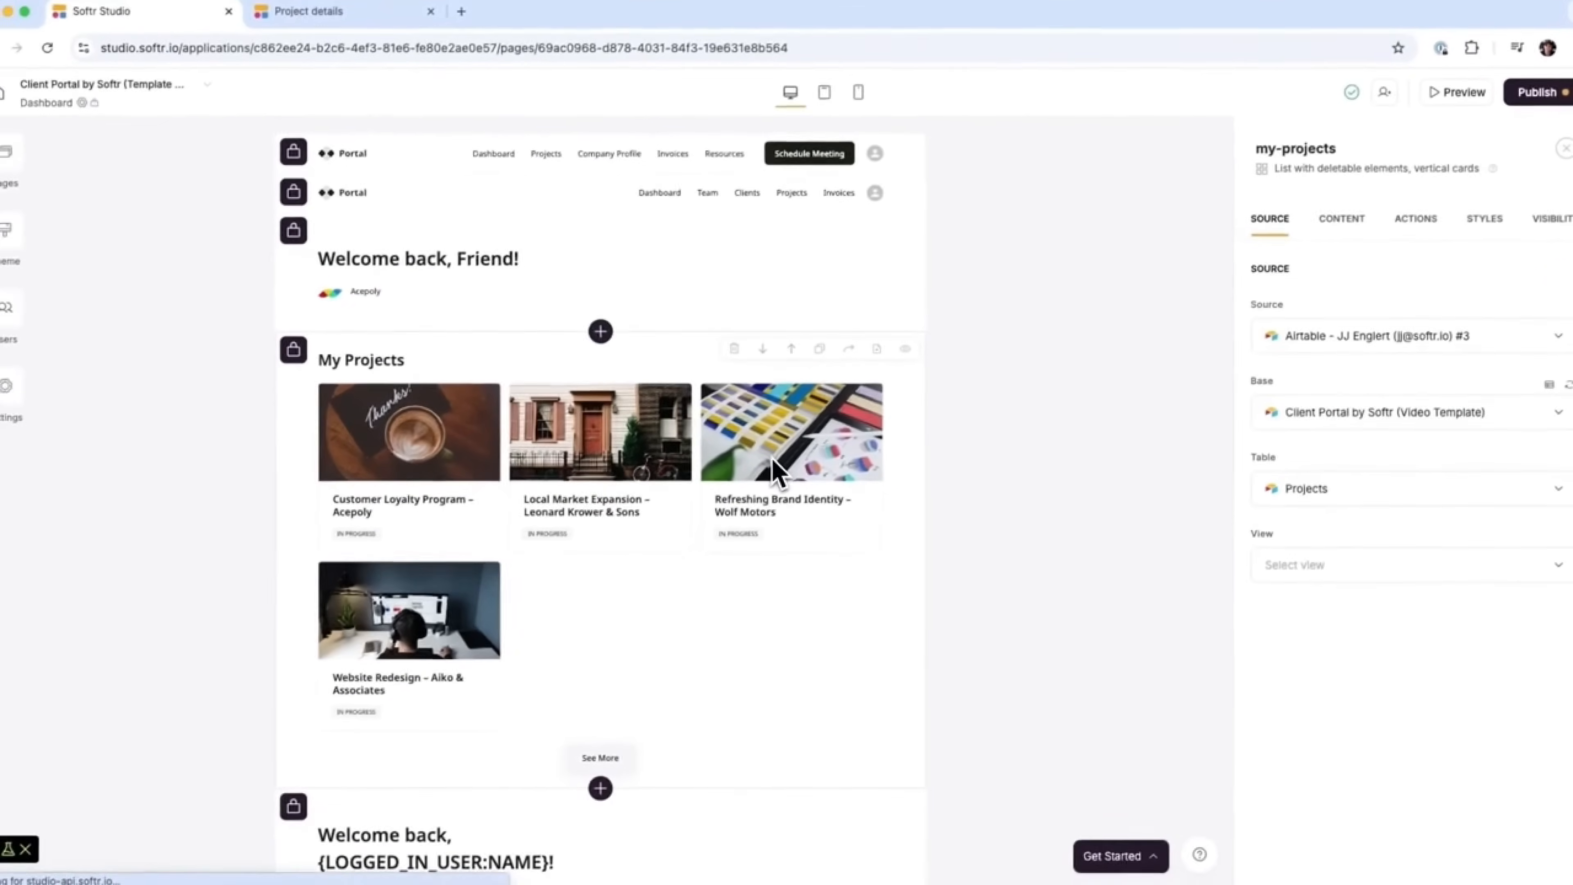
scroll("down", 3)
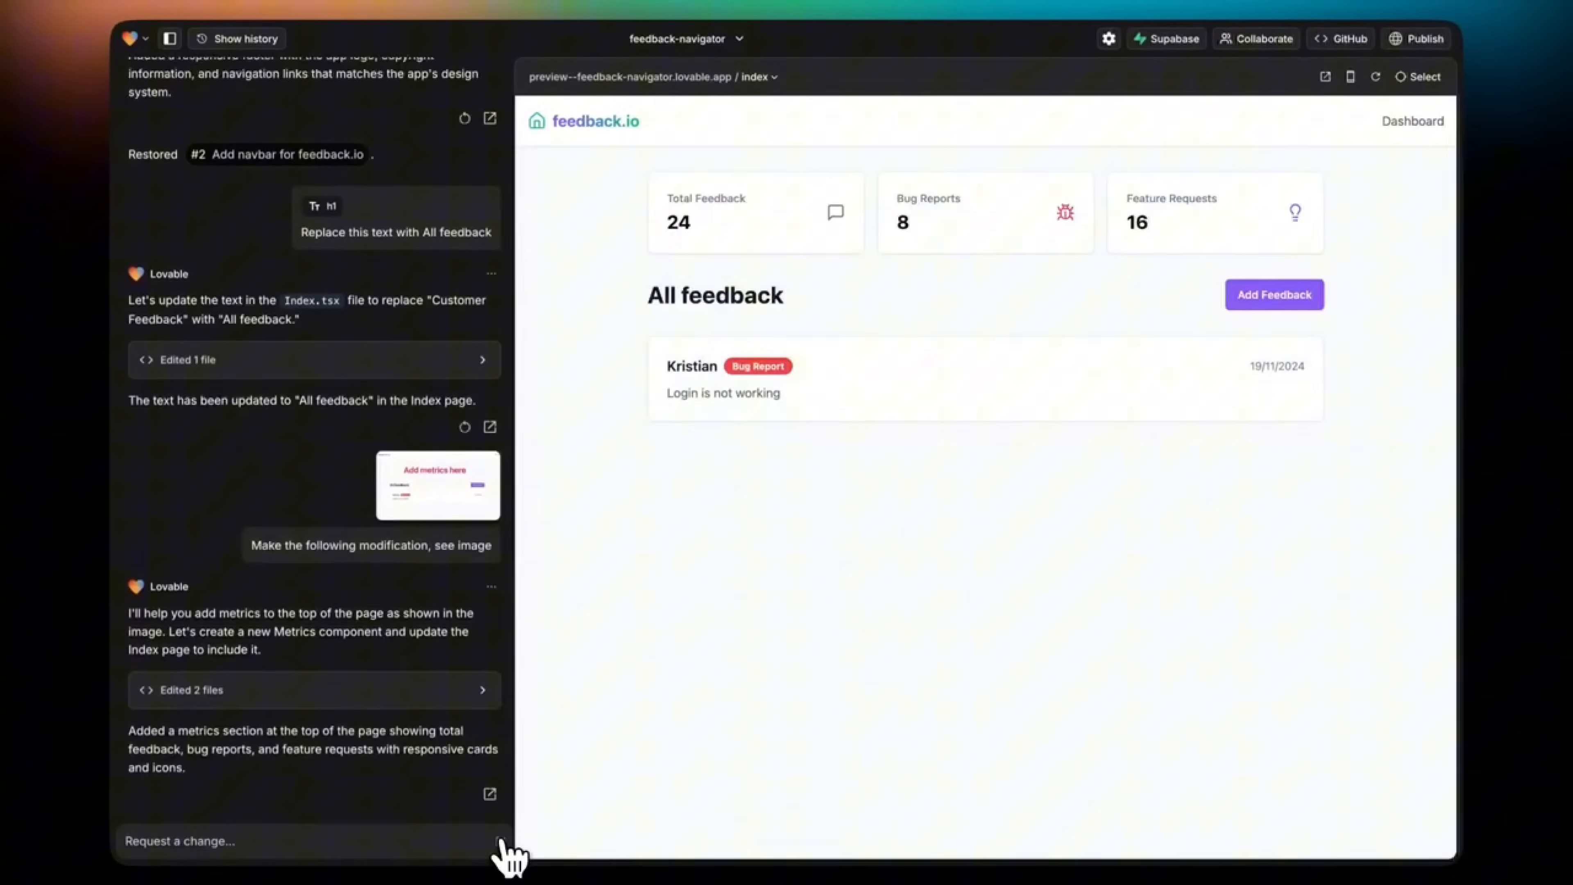
- Prompt the chat to add total feedback, bug report and feature request metrics at the page top
type("Make su")
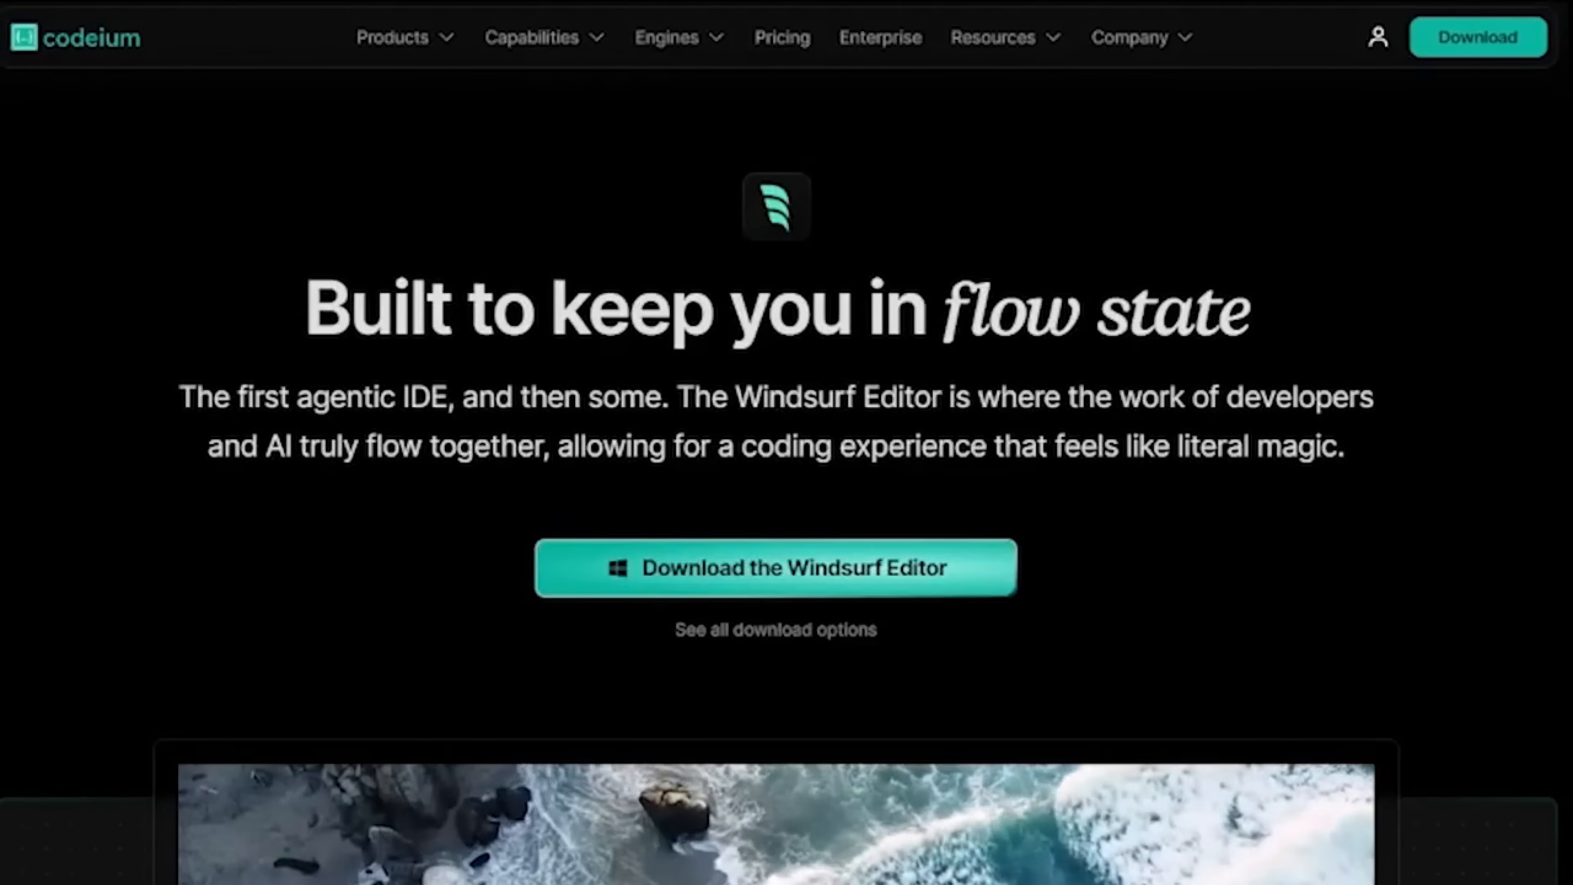
- Scroll the Windsurf Editor page past the Flows section down to Cascade
scroll("down", 3)
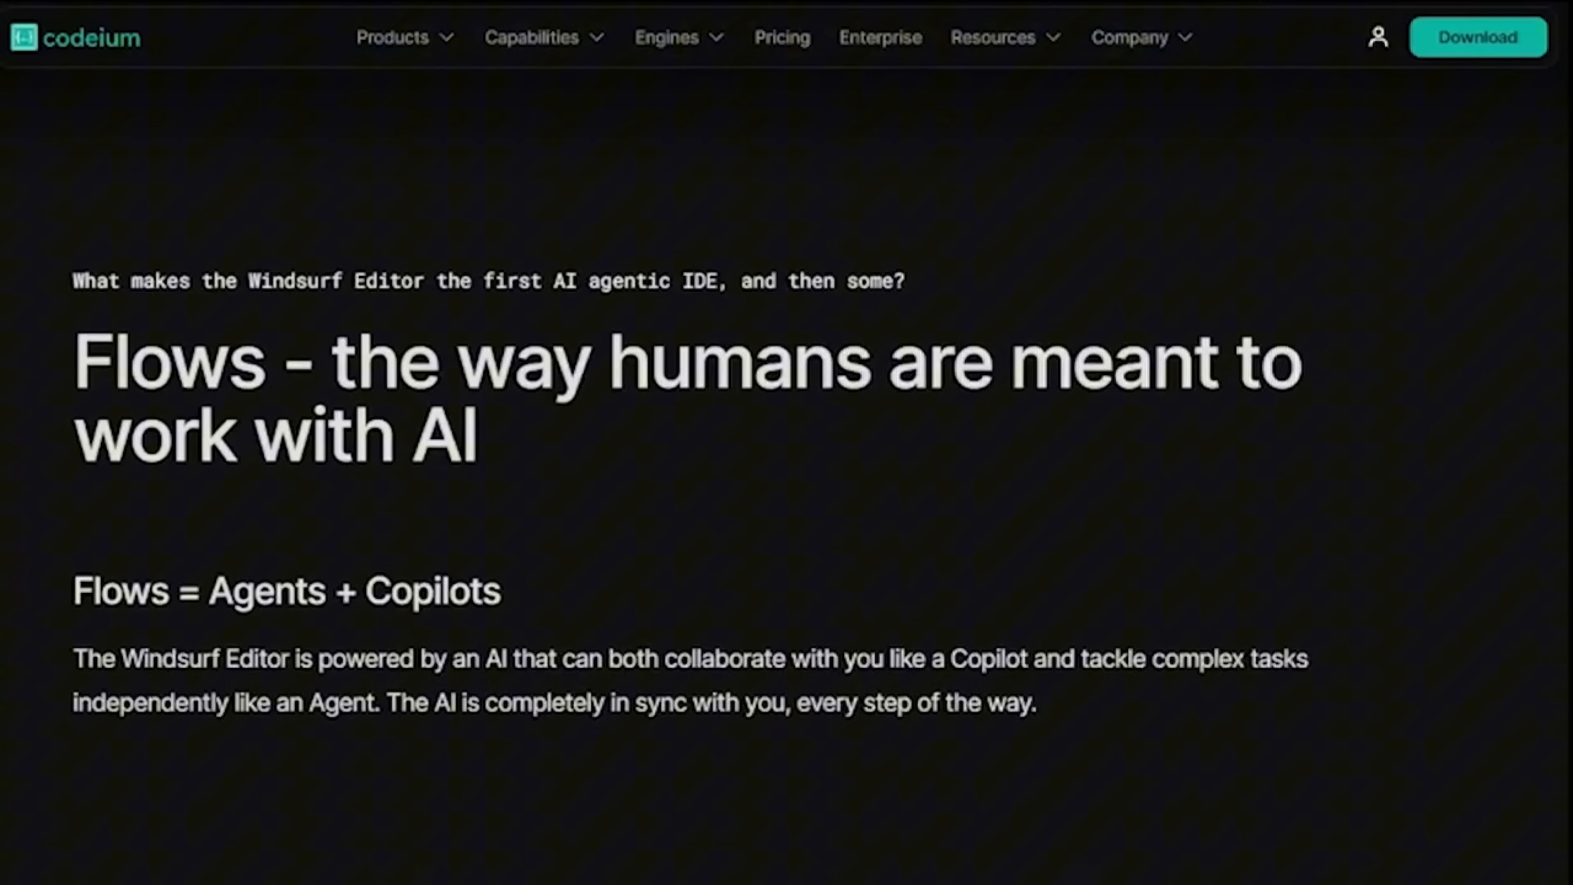
scroll("down", 3)
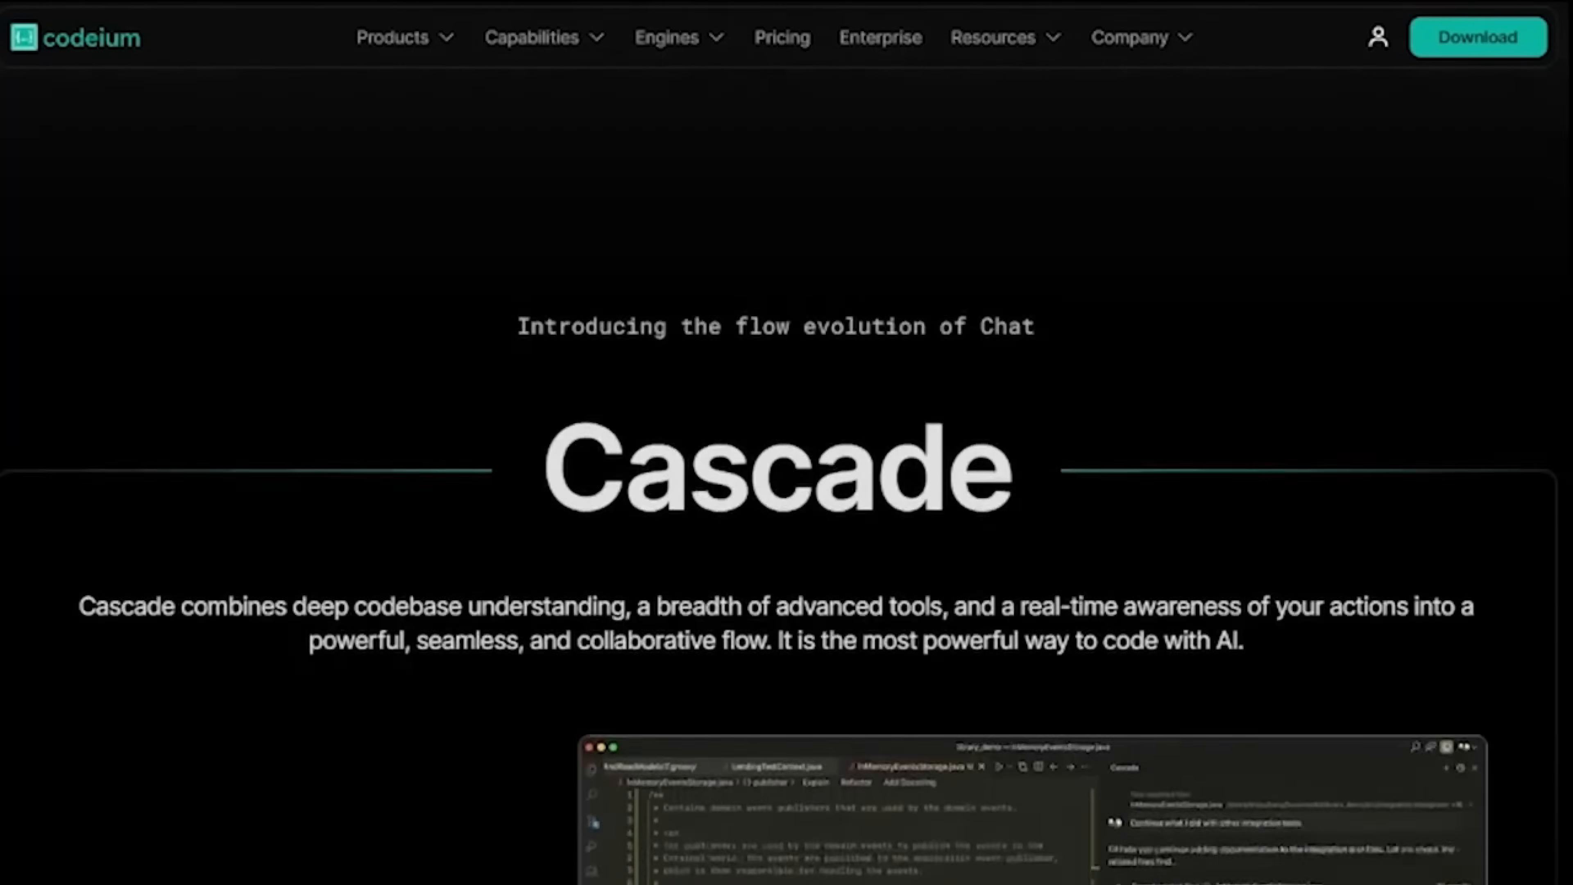
scroll("down", 3)
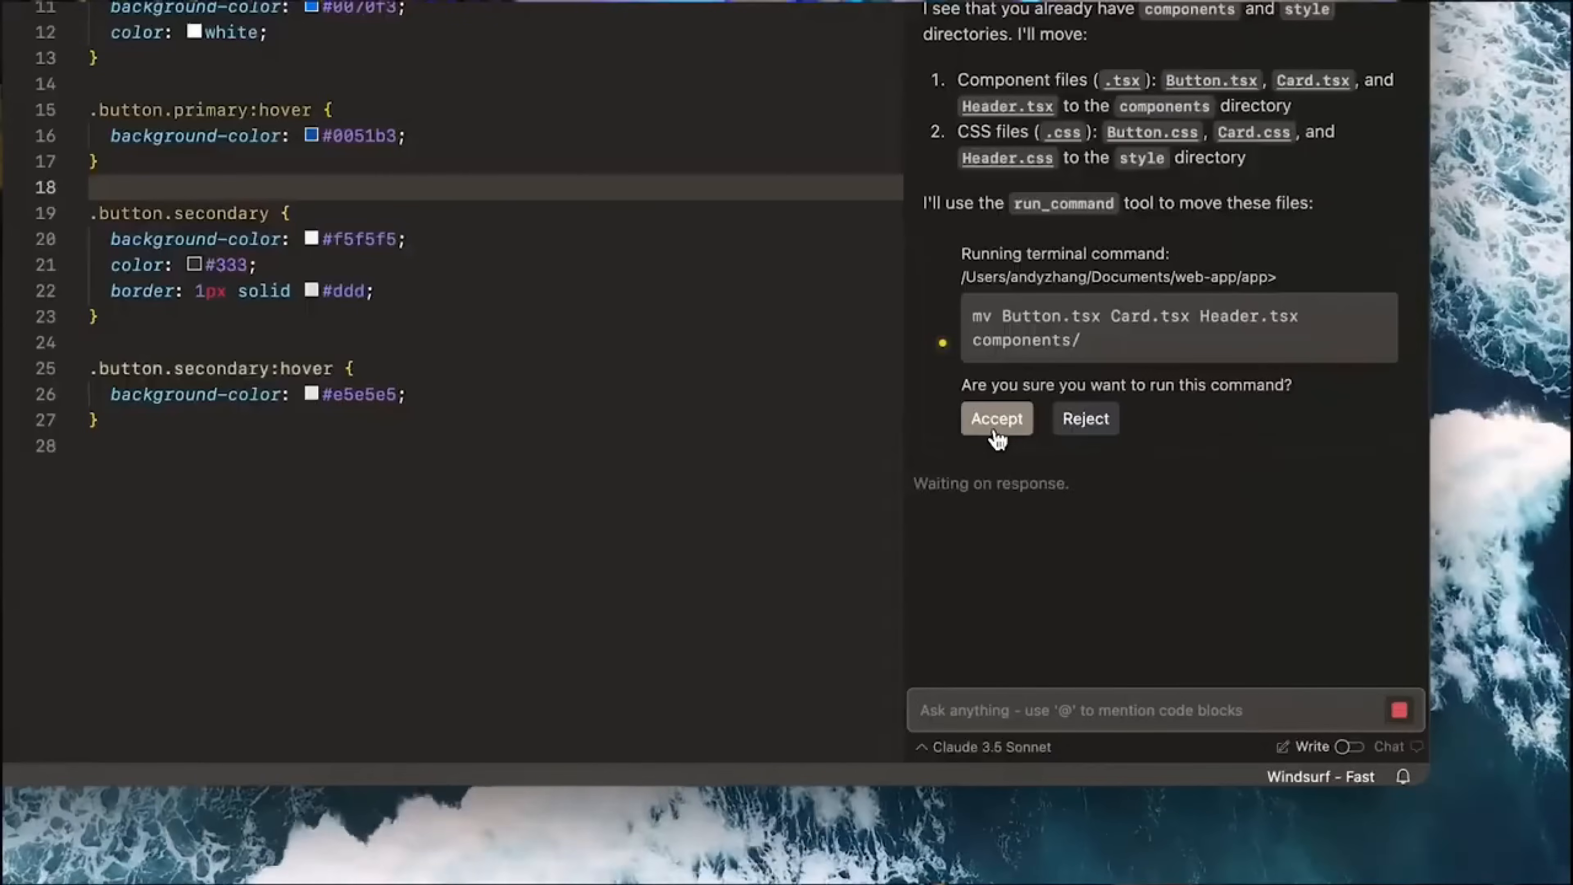
- Accept Cascade's mv command moving Button, Card and Header files into components
left_click(993, 419)
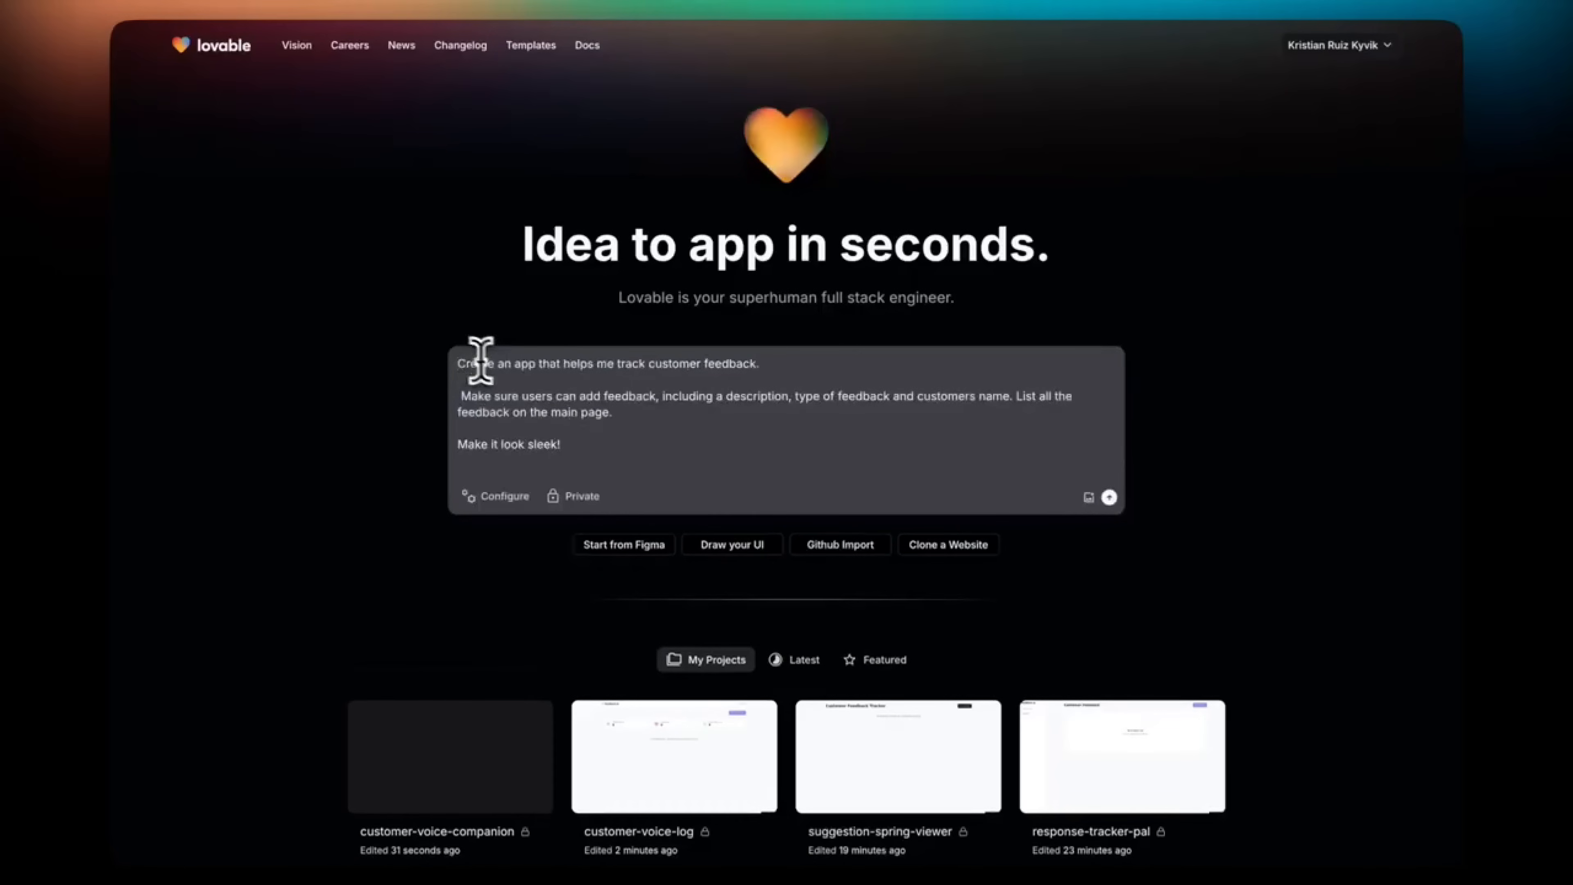
mouse_move(1060, 530)
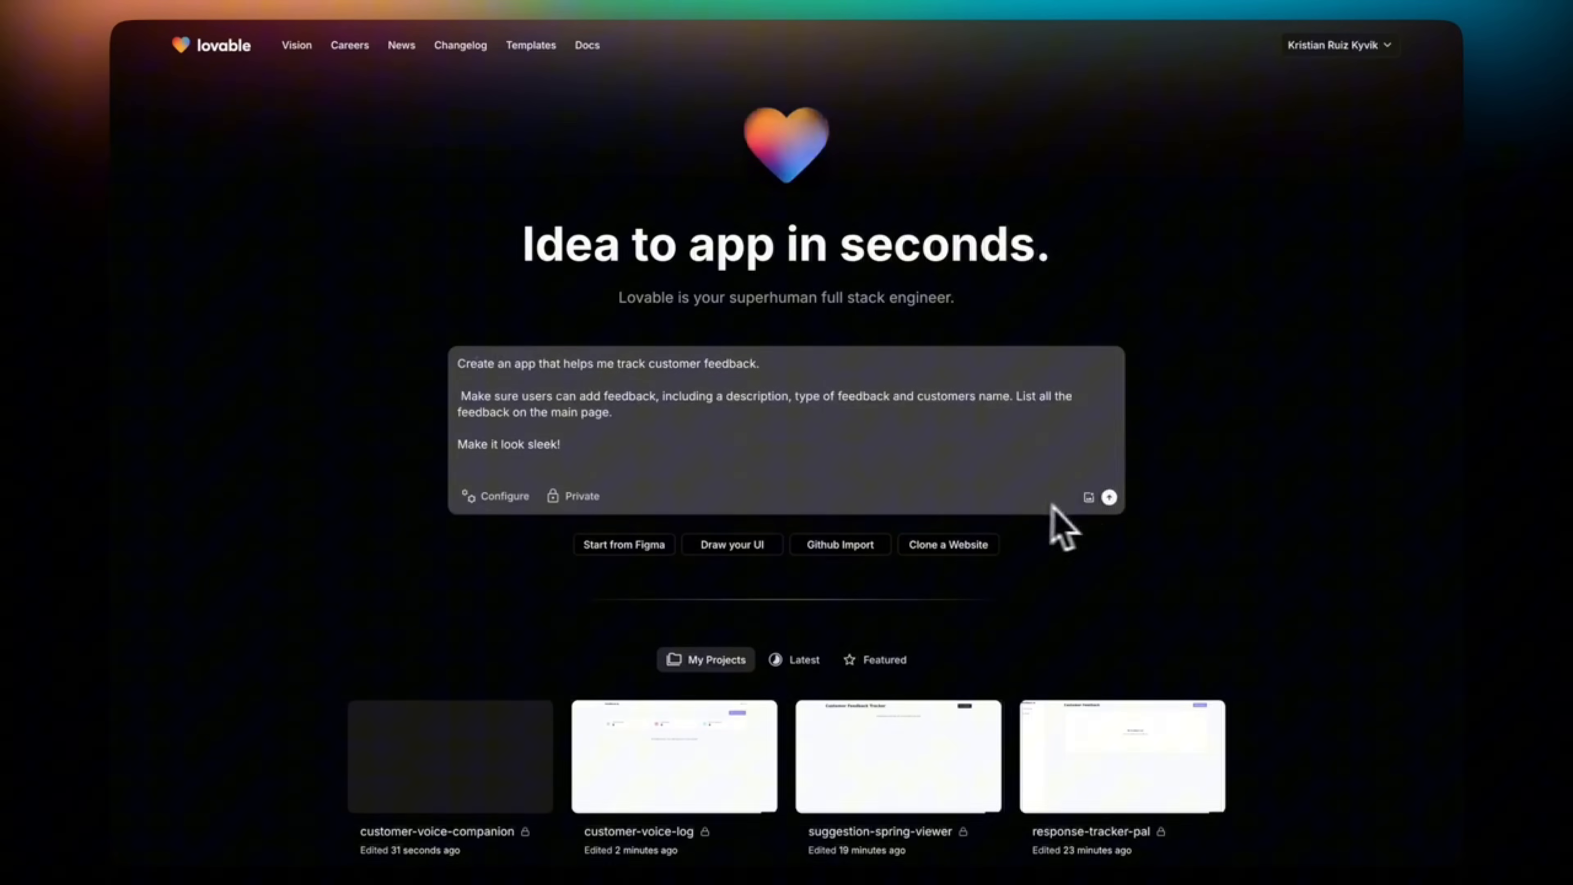
- Submit the feedback tracker prompt, then browse the Dashboards and Tools & Apps templates
left_click(531, 44)
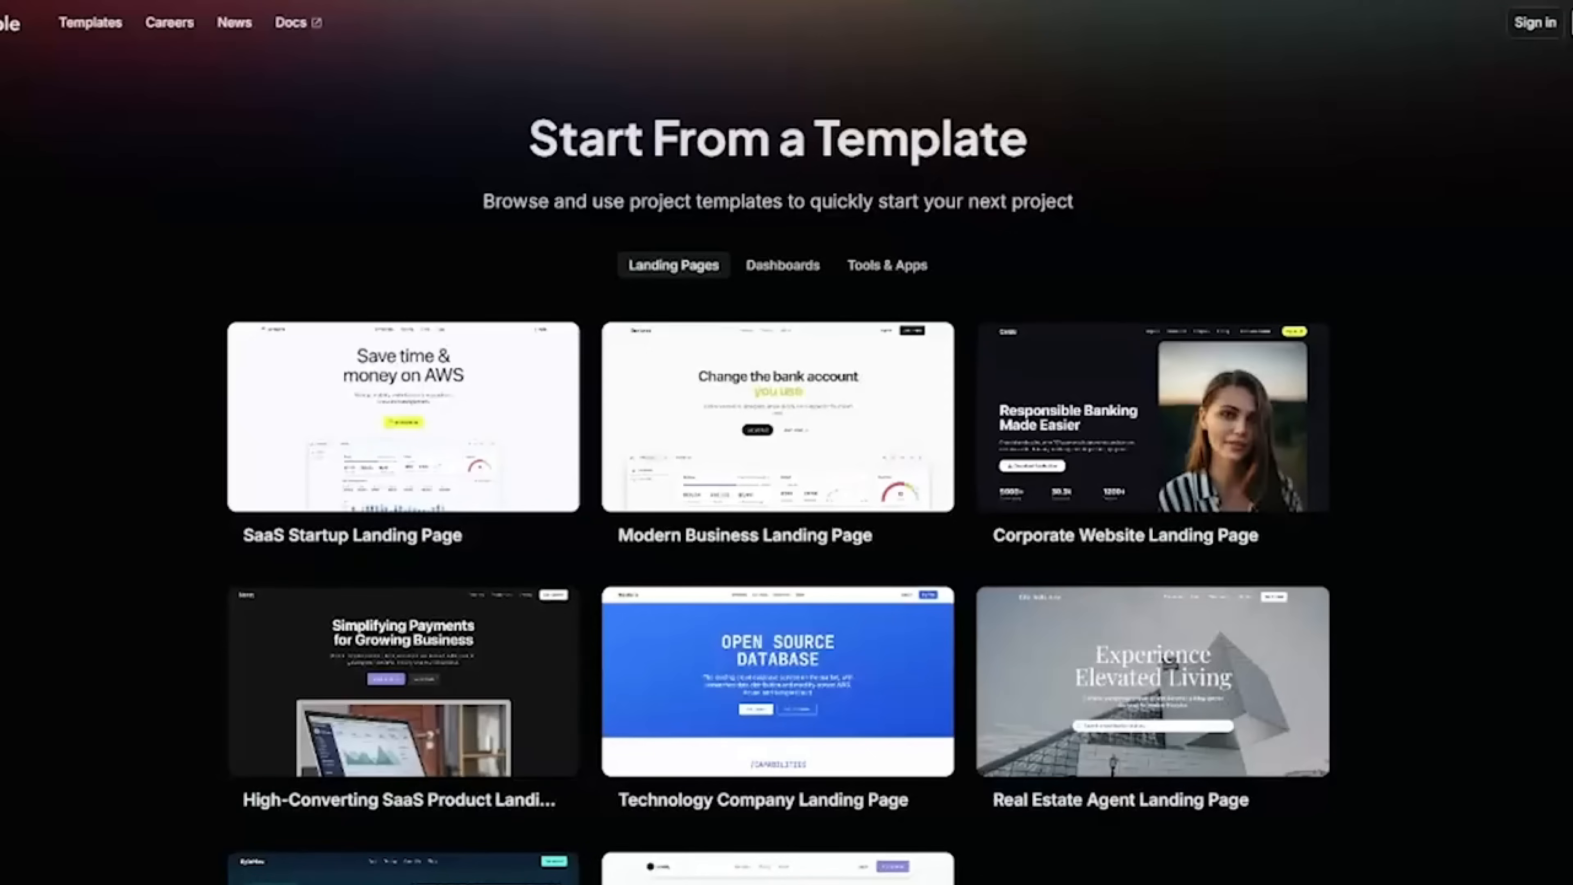
scroll("down", 3)
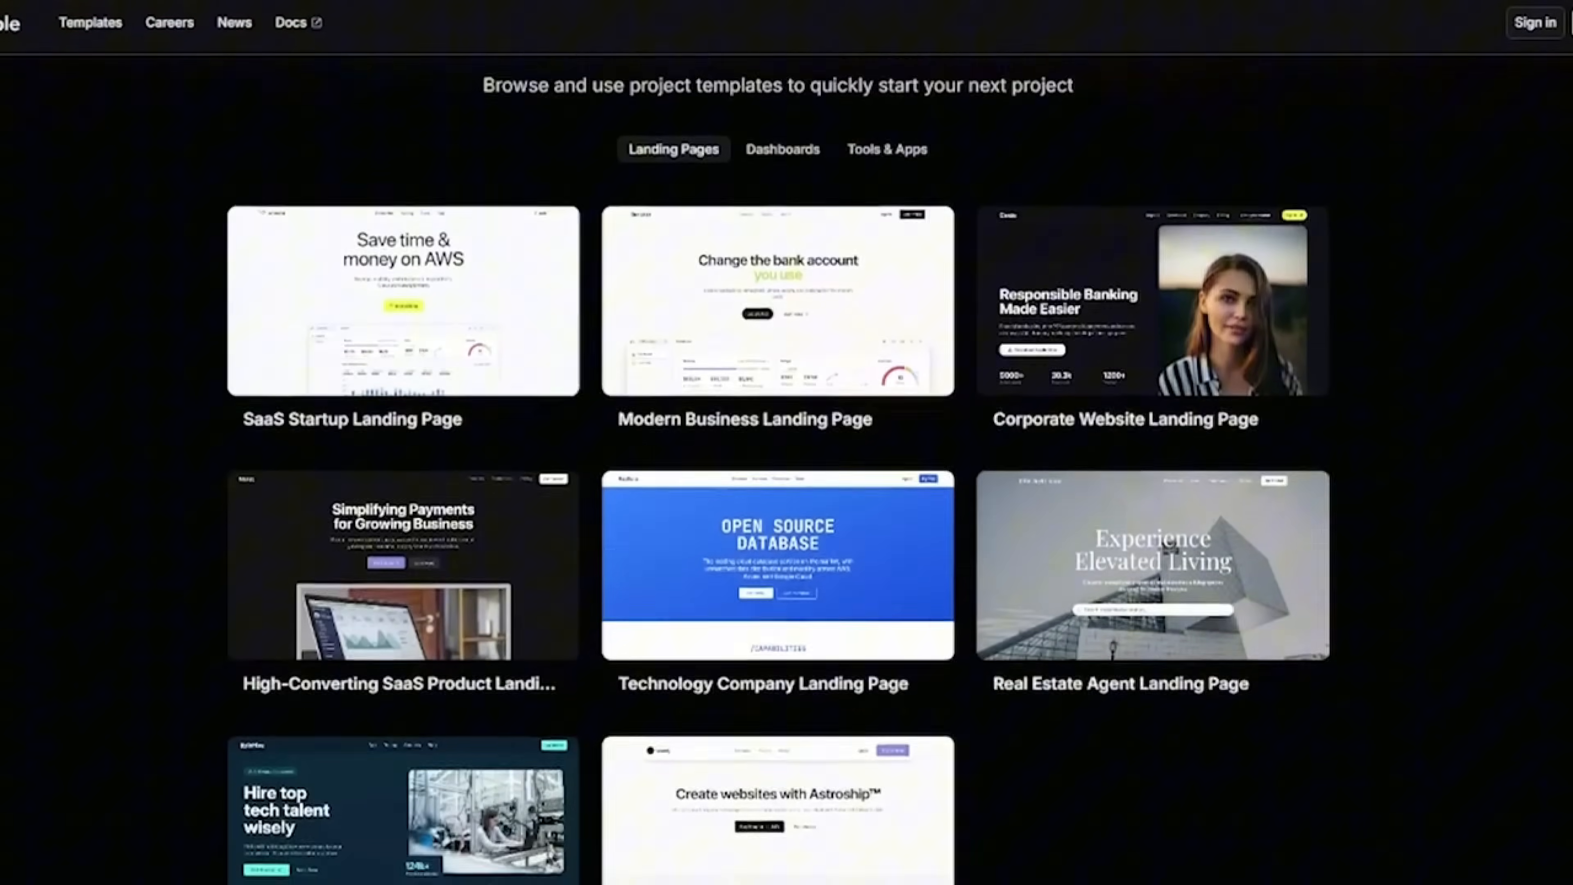
scroll("down", 3)
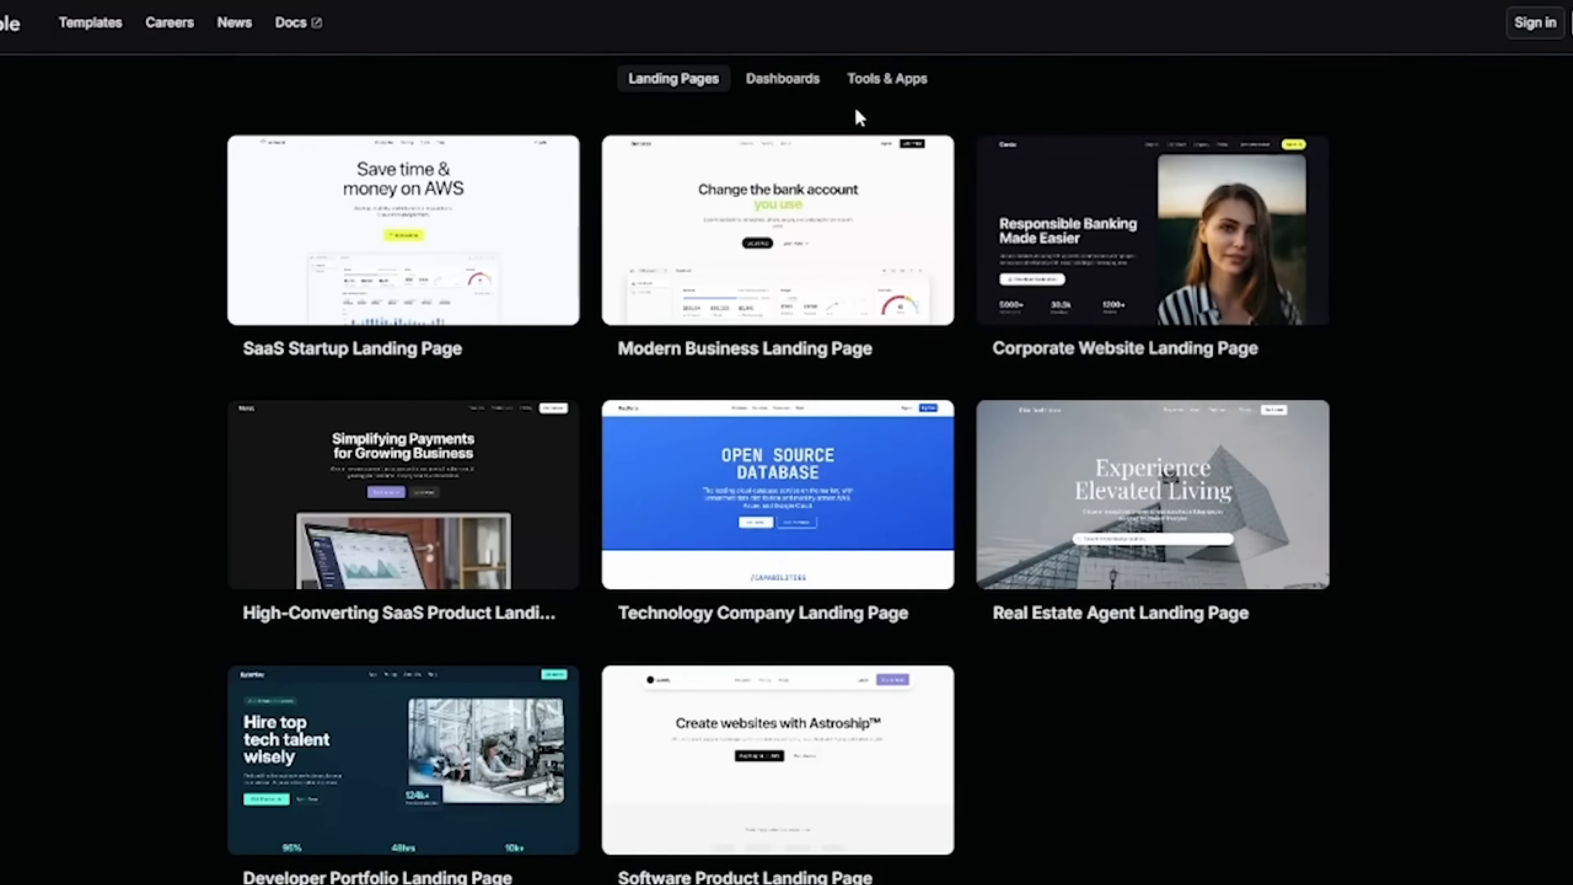
left_click(782, 79)
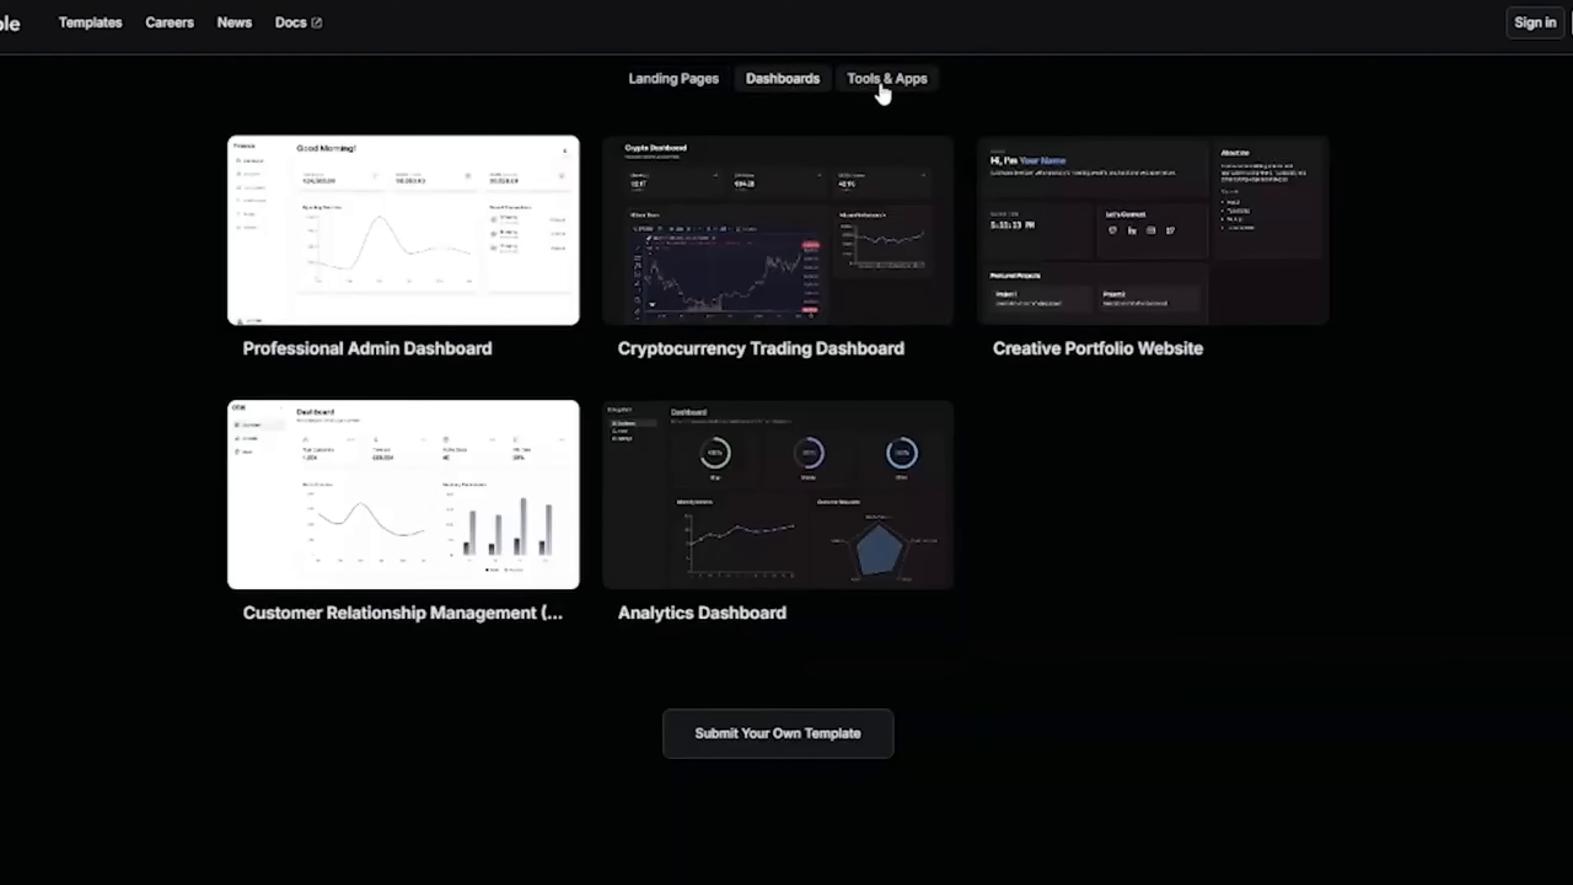
left_click(886, 79)
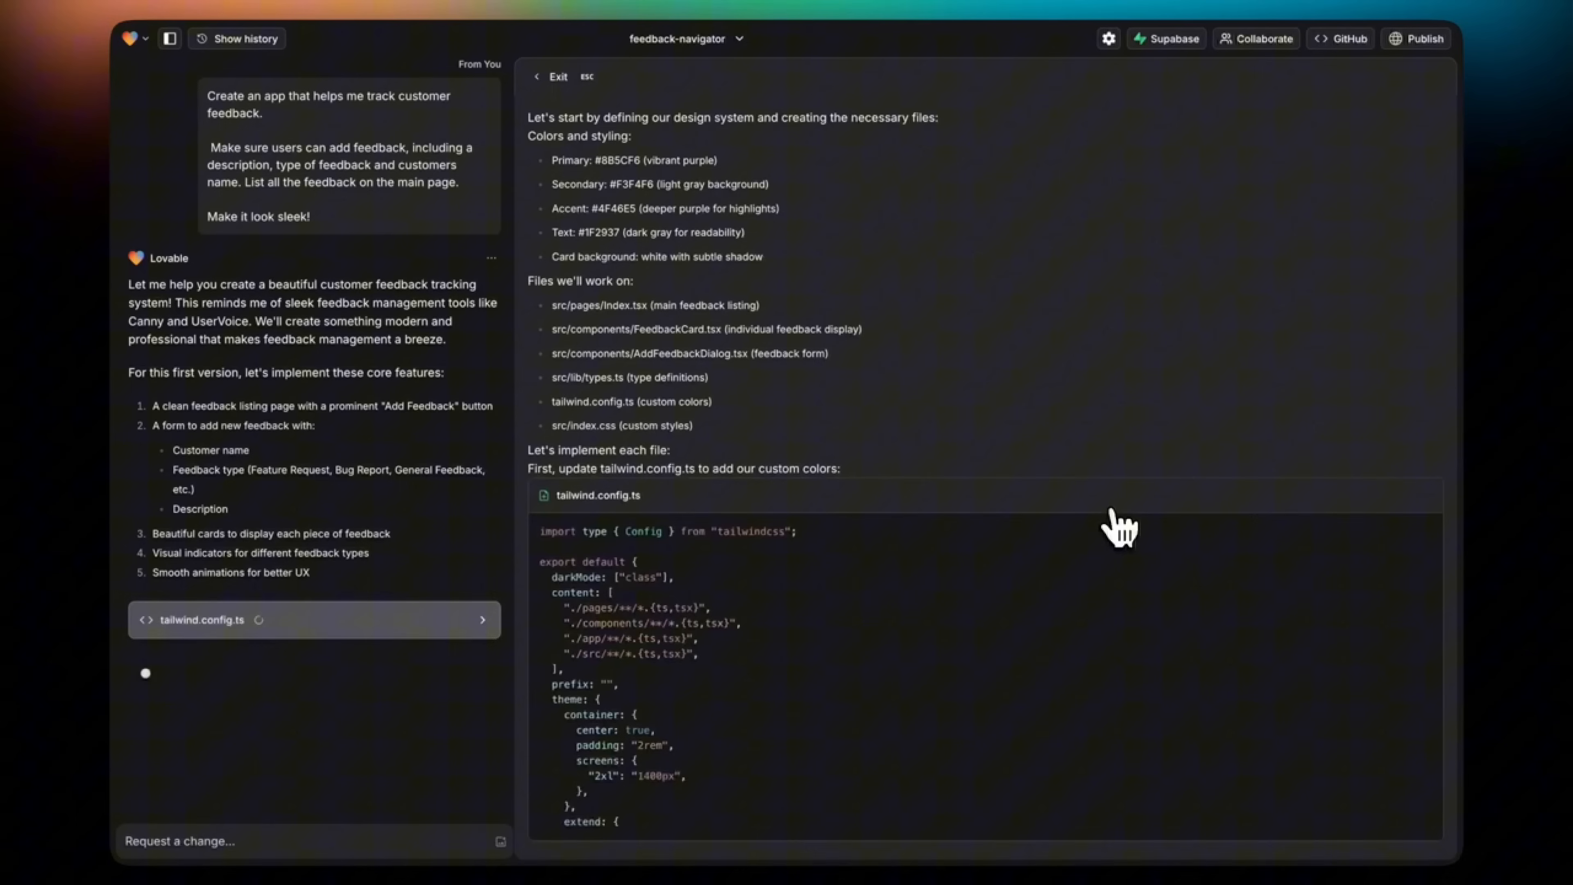
- Scroll through the generated tailwind.config.ts while Lovable builds the project
scroll("down", 3)
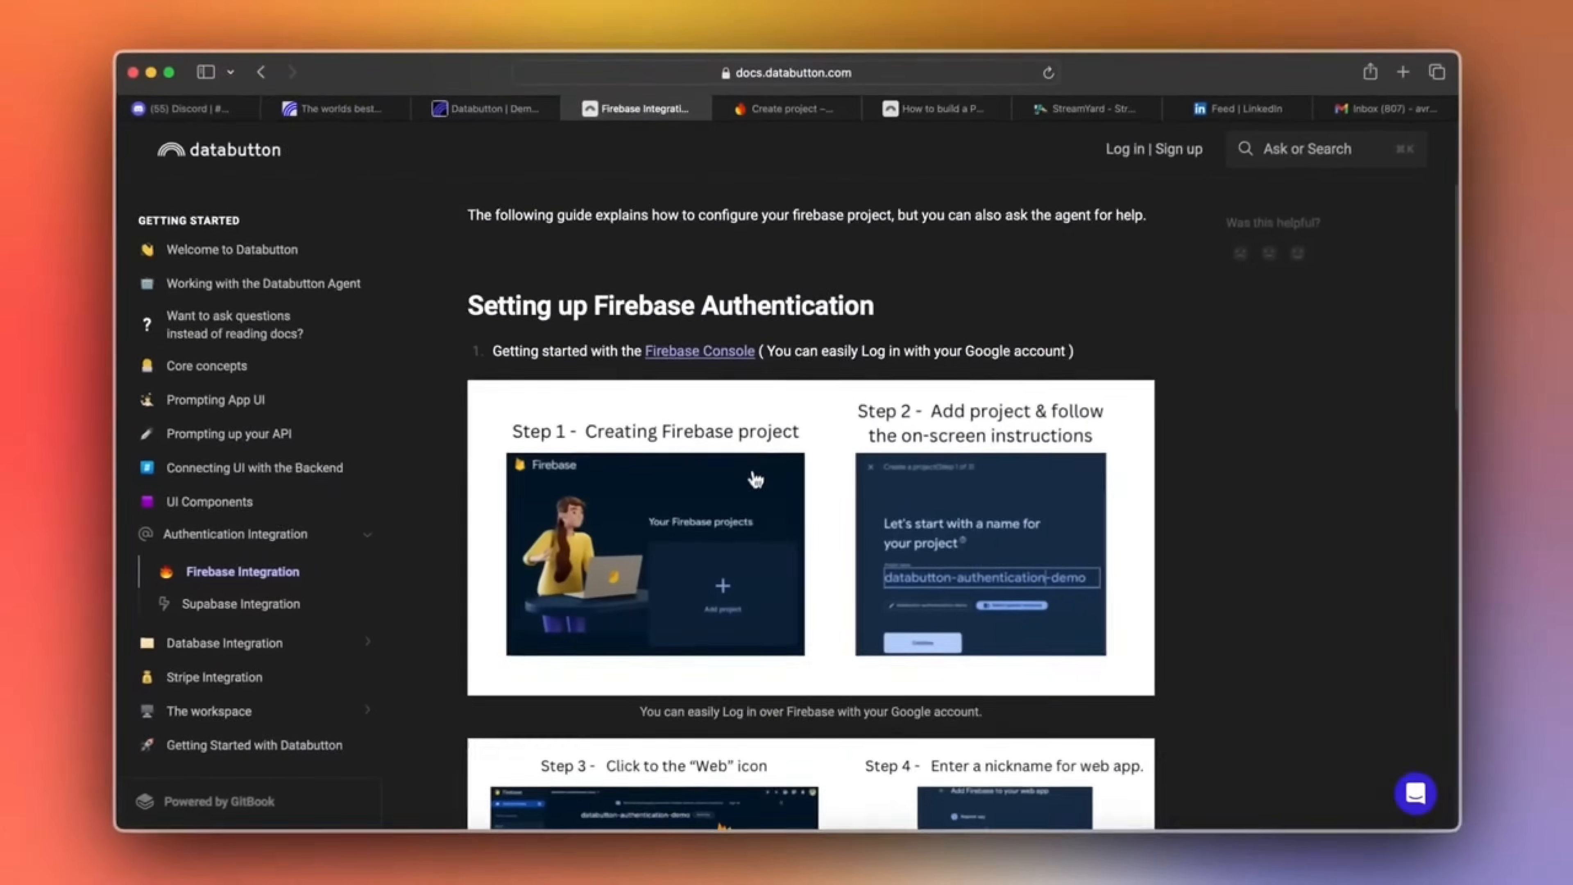
- Review the Databutton Firebase guide, then enter the test-auth project and begin adding an app
scroll("down", 3)
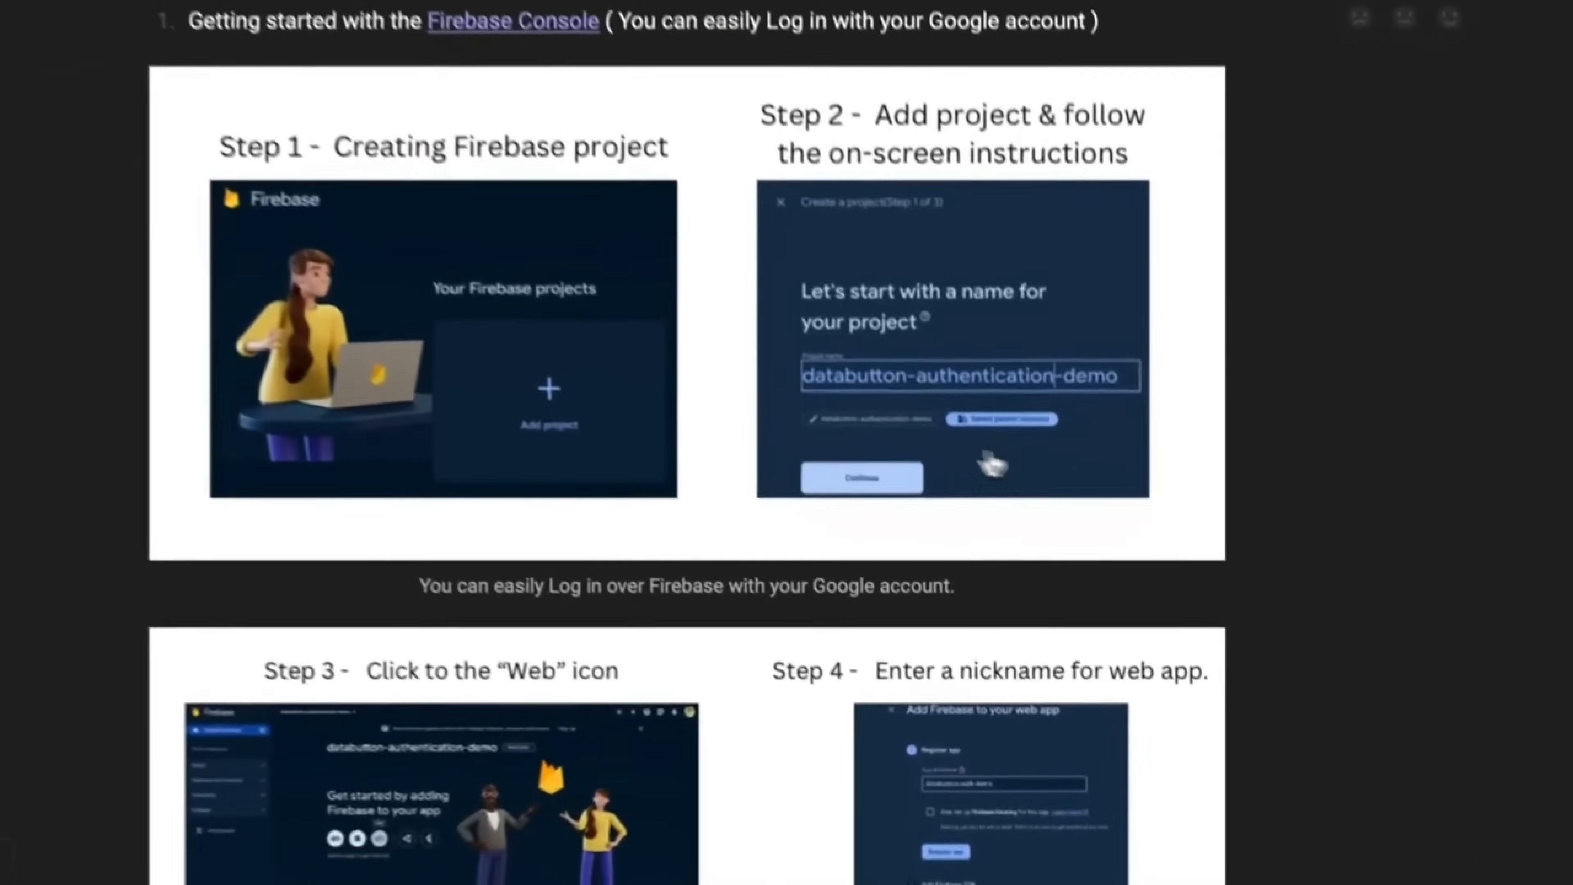
scroll("down", 3)
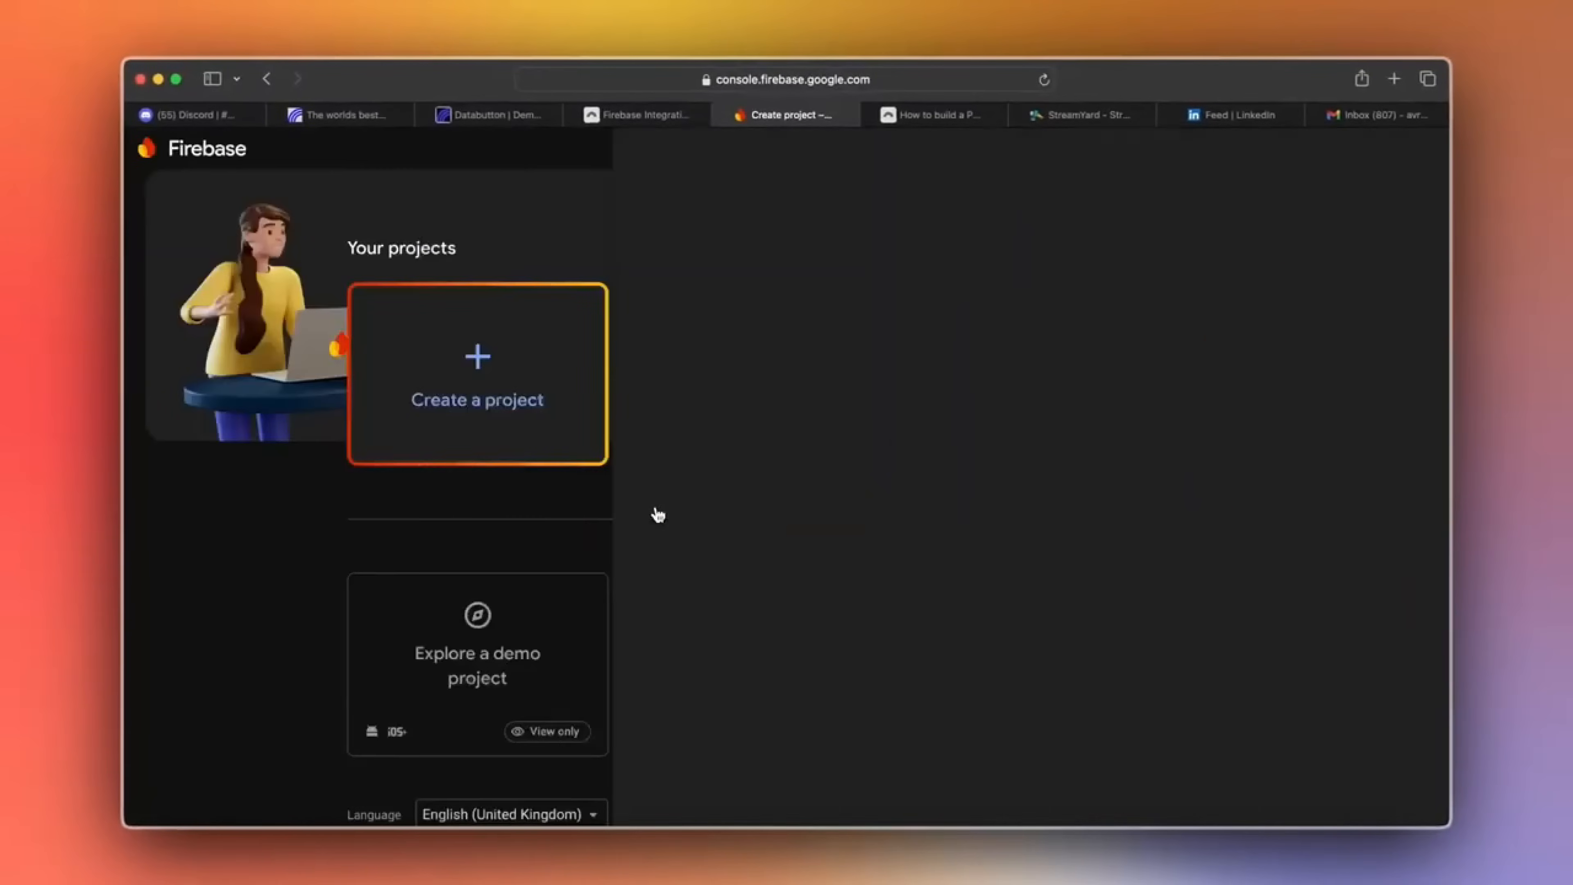
left_click(476, 398)
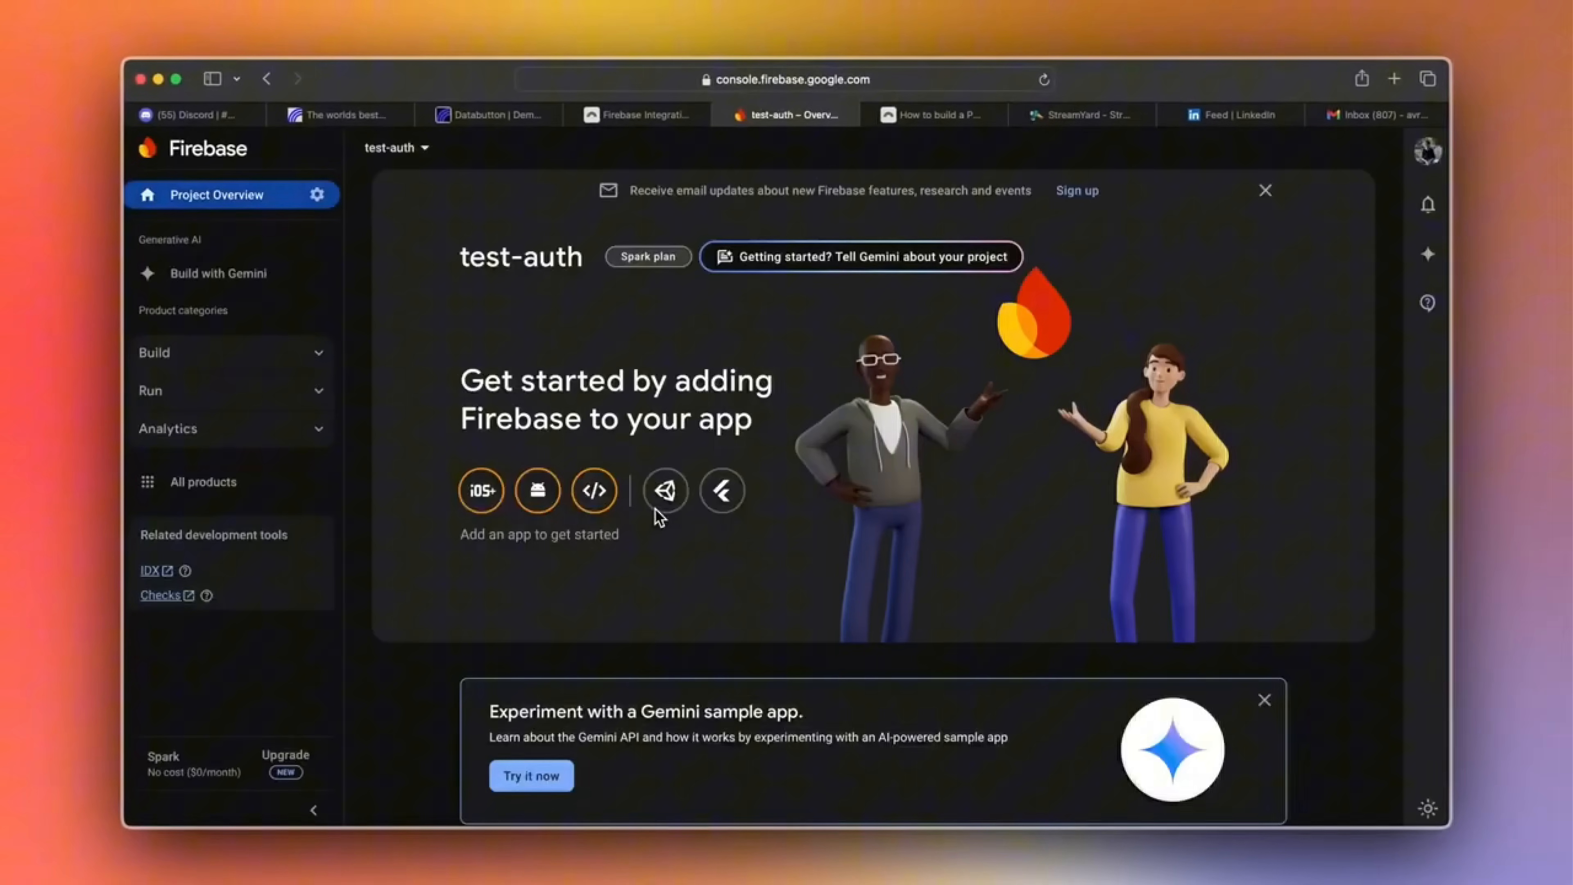
left_click(488, 115)
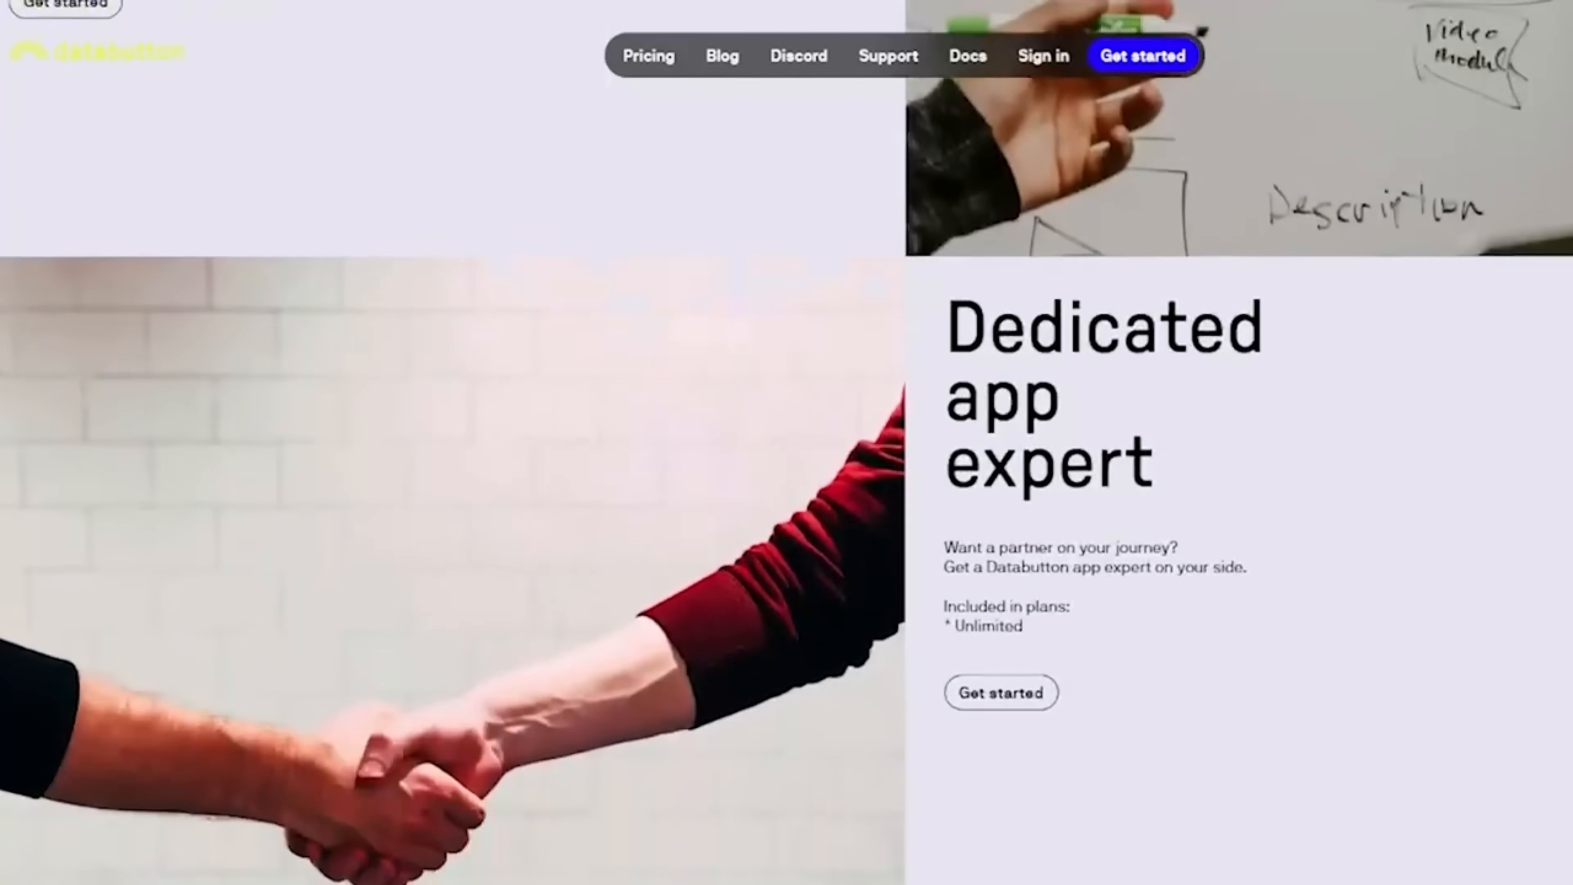
- Scroll the Databutton homepage down to the Dedicated app expert section
scroll("down", 3)
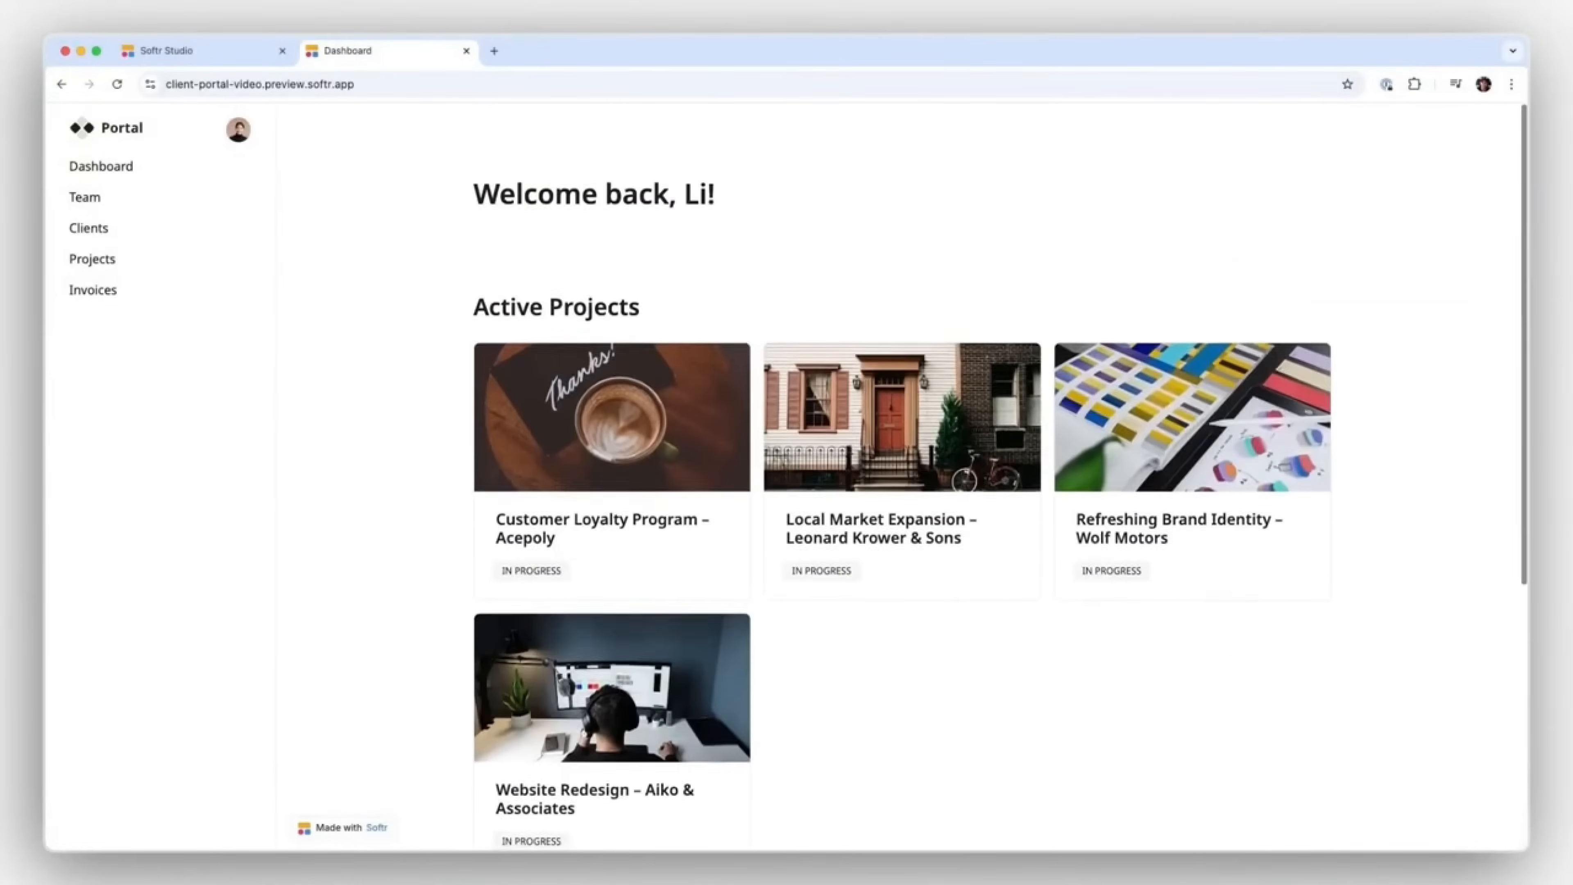
- View the Customer Loyalty Program – Acepoly project's details page in the portal
left_click(611, 417)
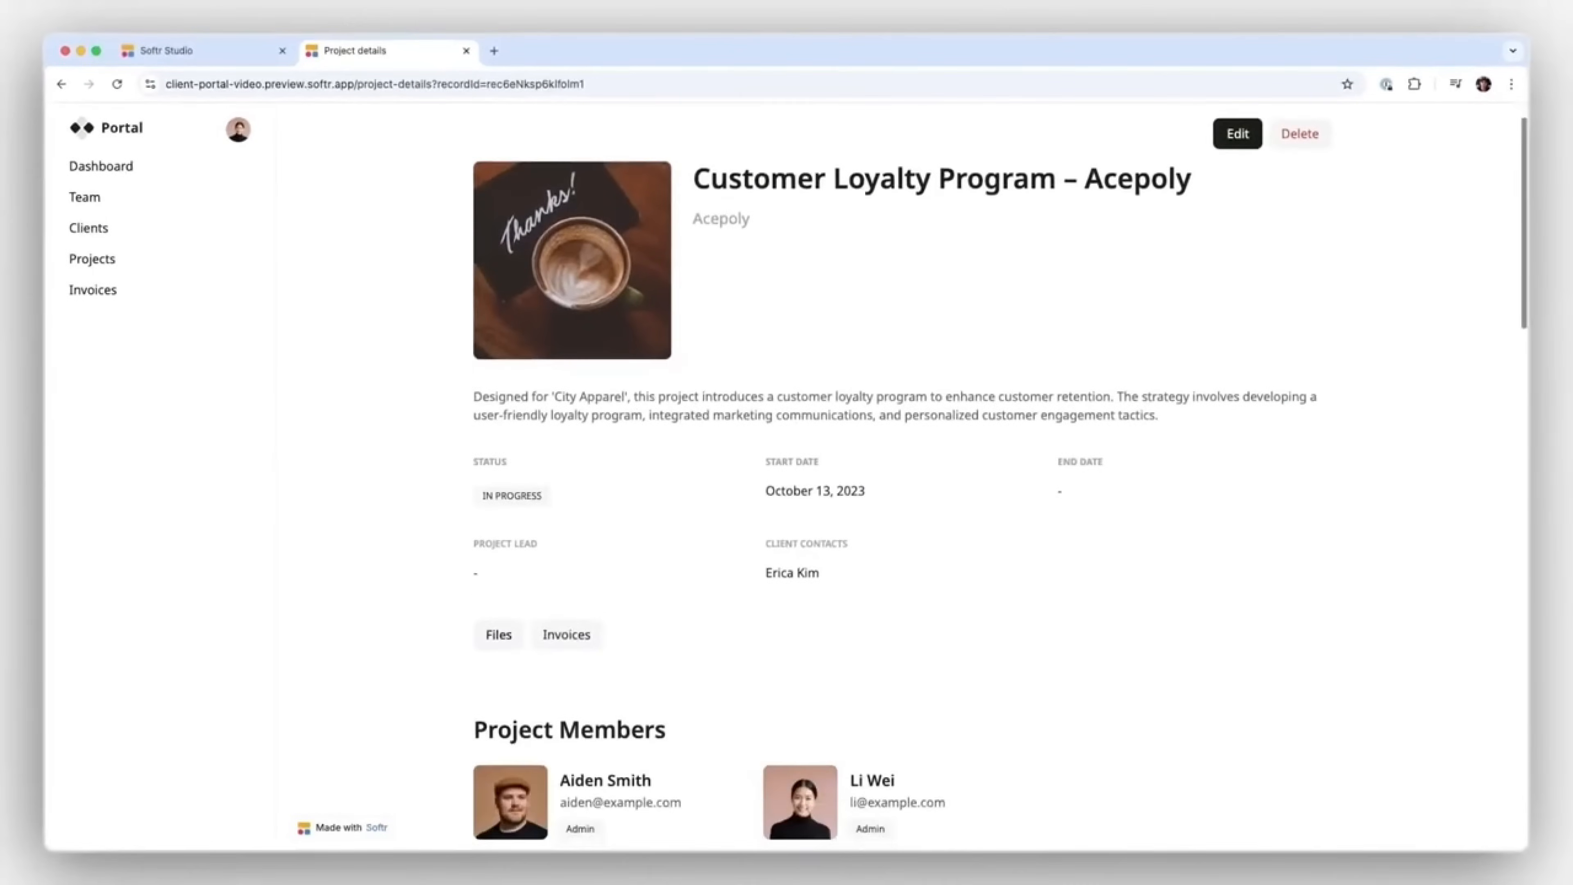
scroll("down", 3)
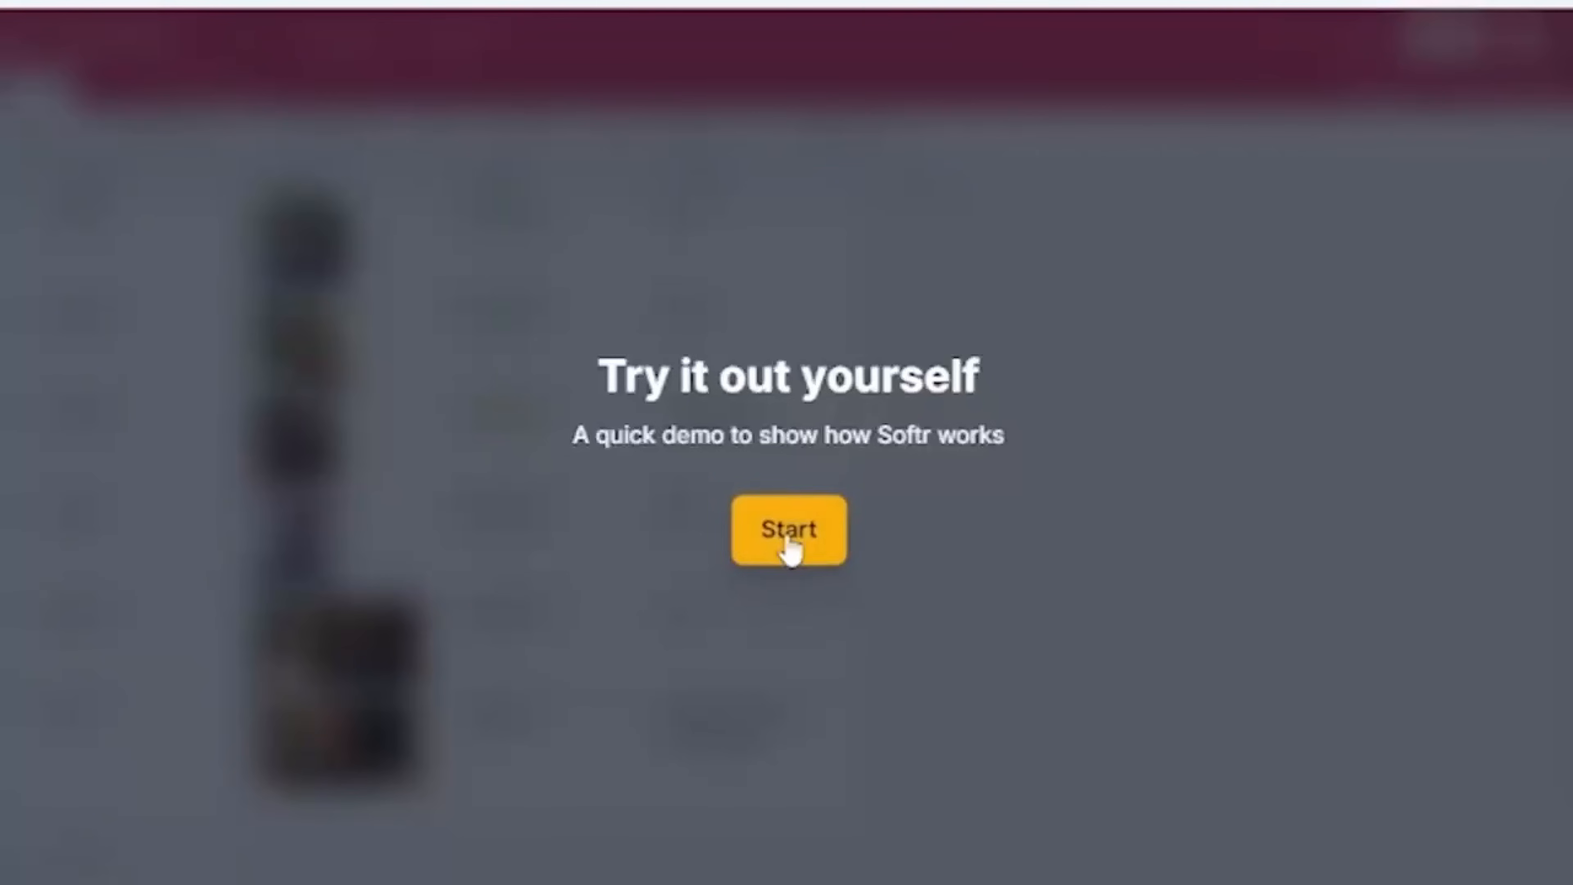
- Start the demo, add a list block linked to the Pied Piper base and set its Heading 3 field
left_click(788, 530)
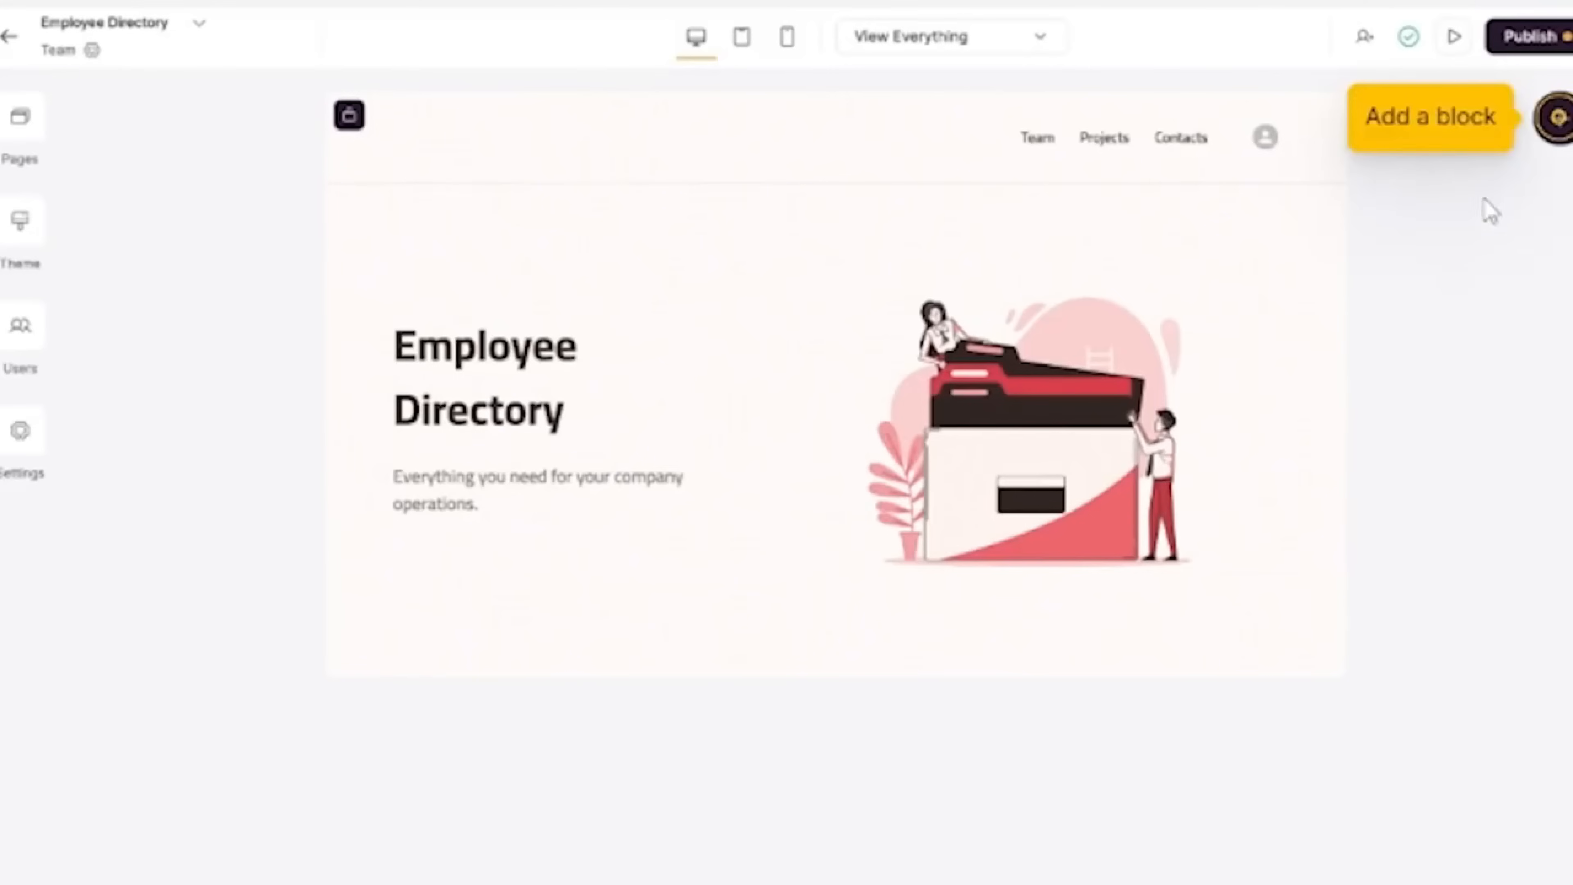
left_click(1429, 117)
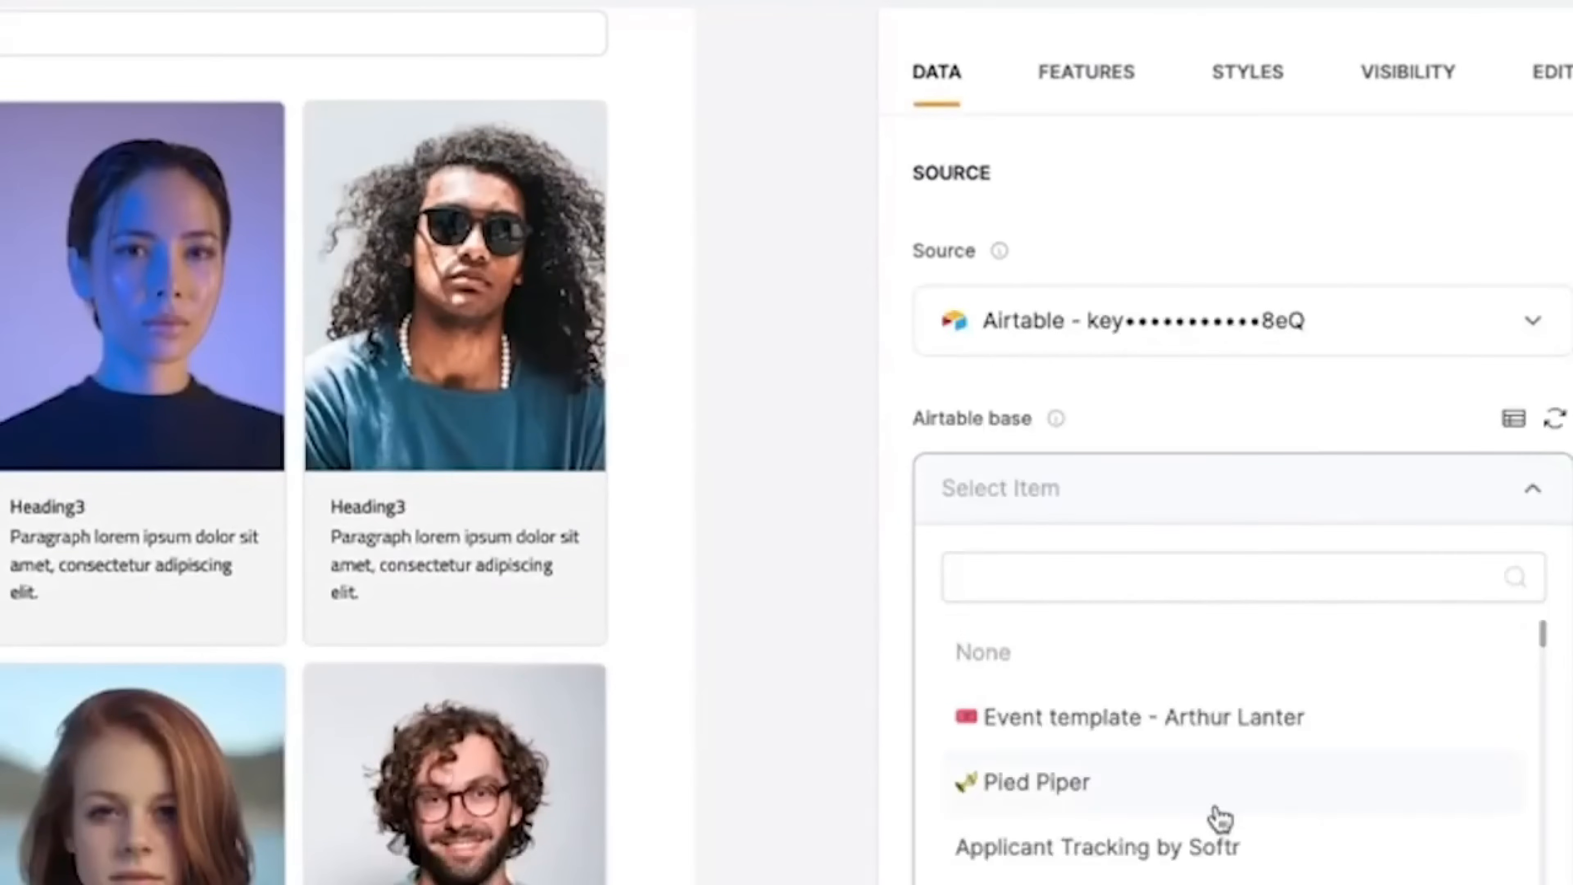
left_click(1038, 782)
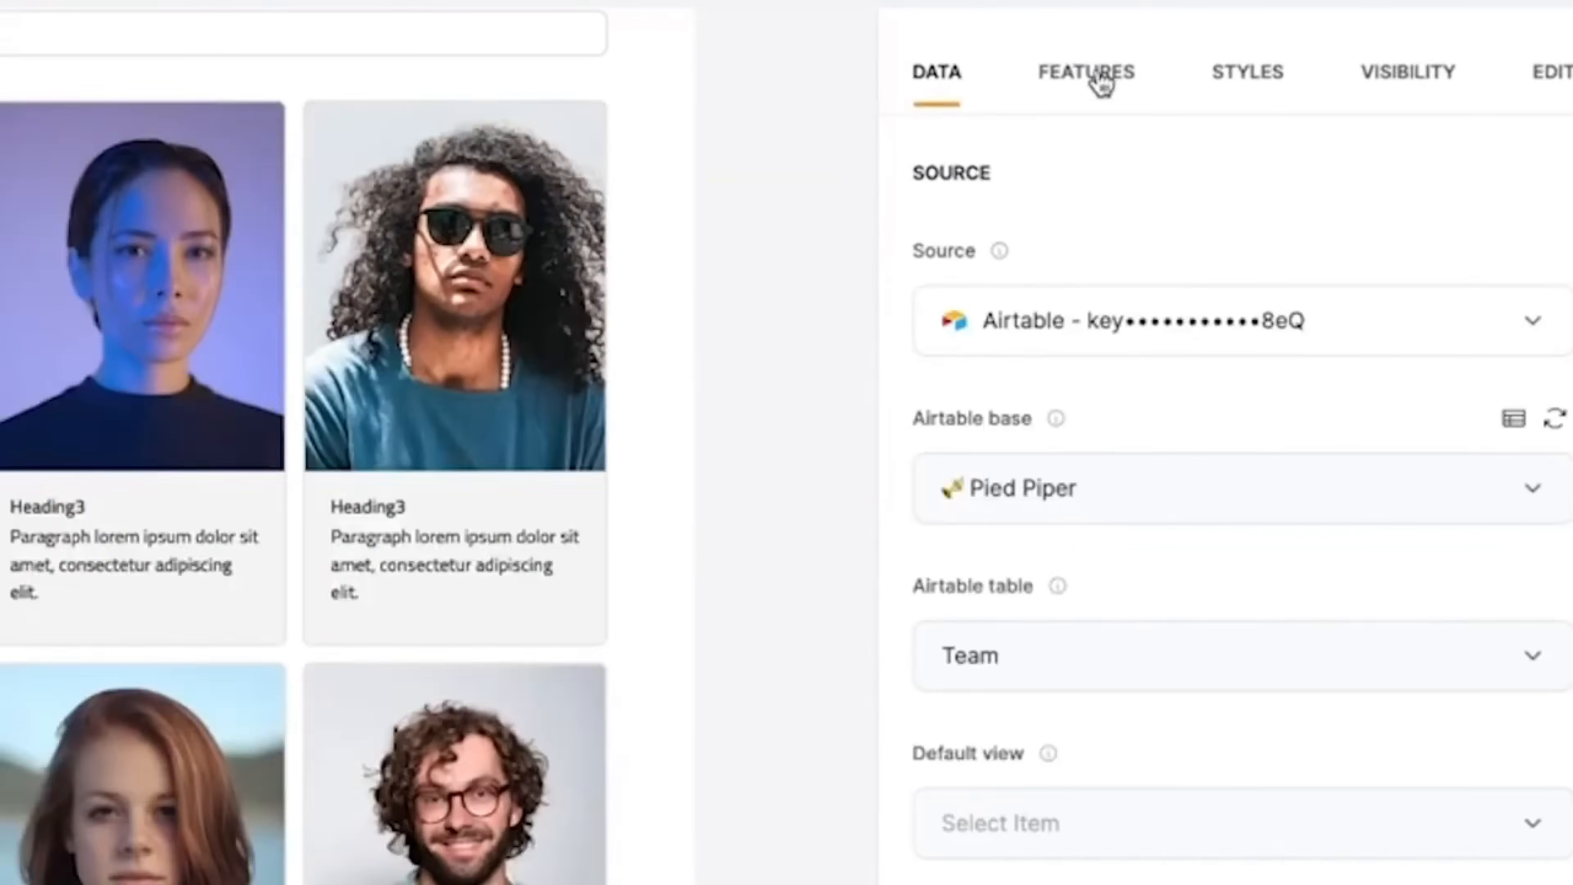
left_click(1085, 72)
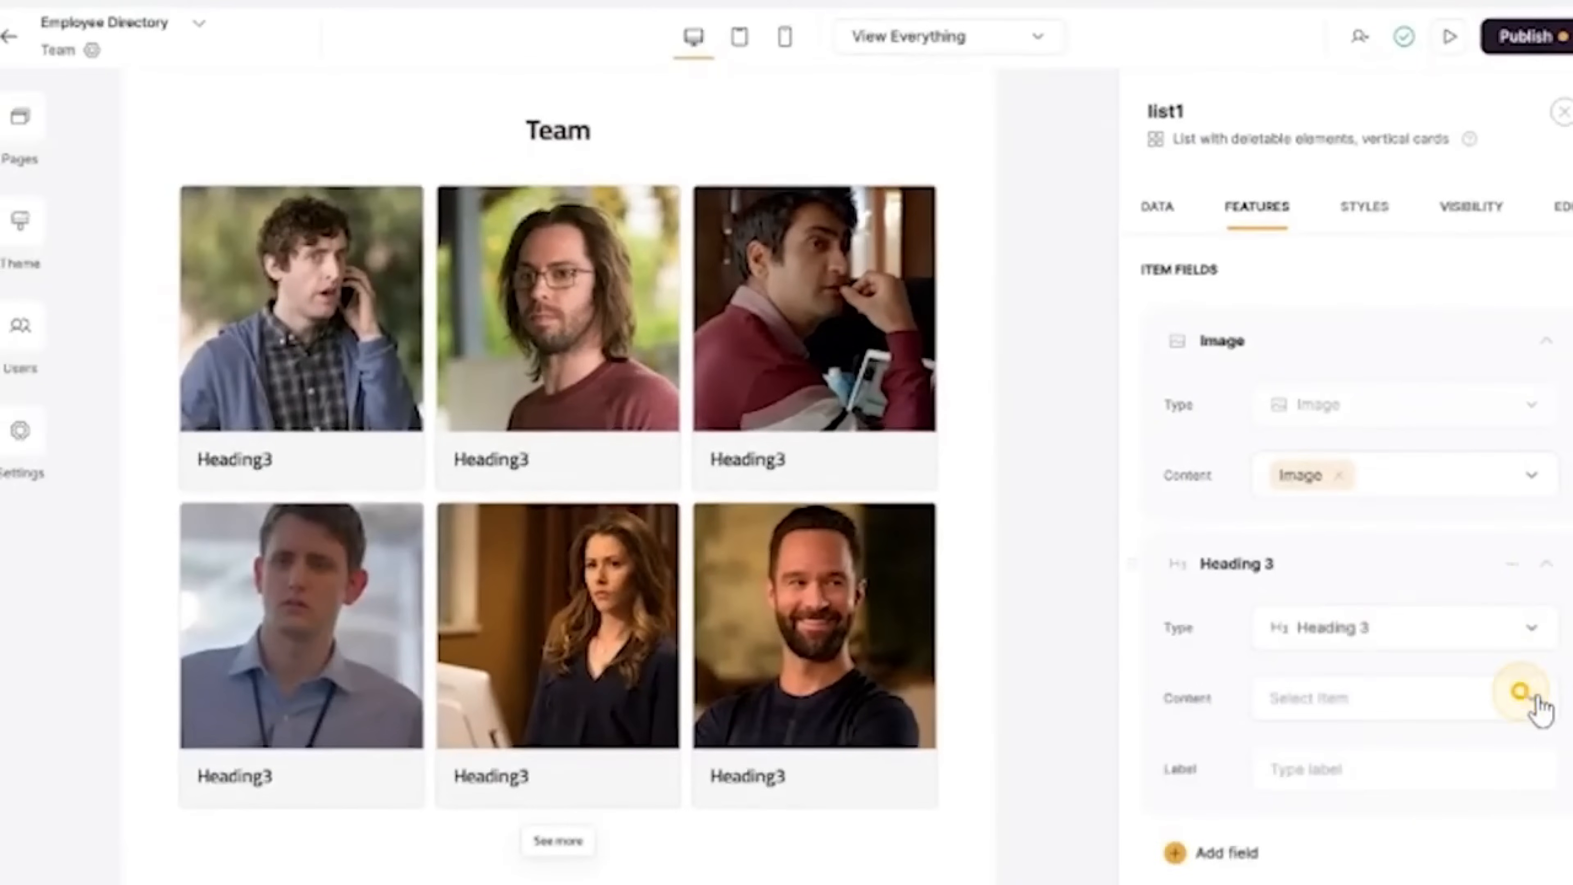
left_click(1519, 695)
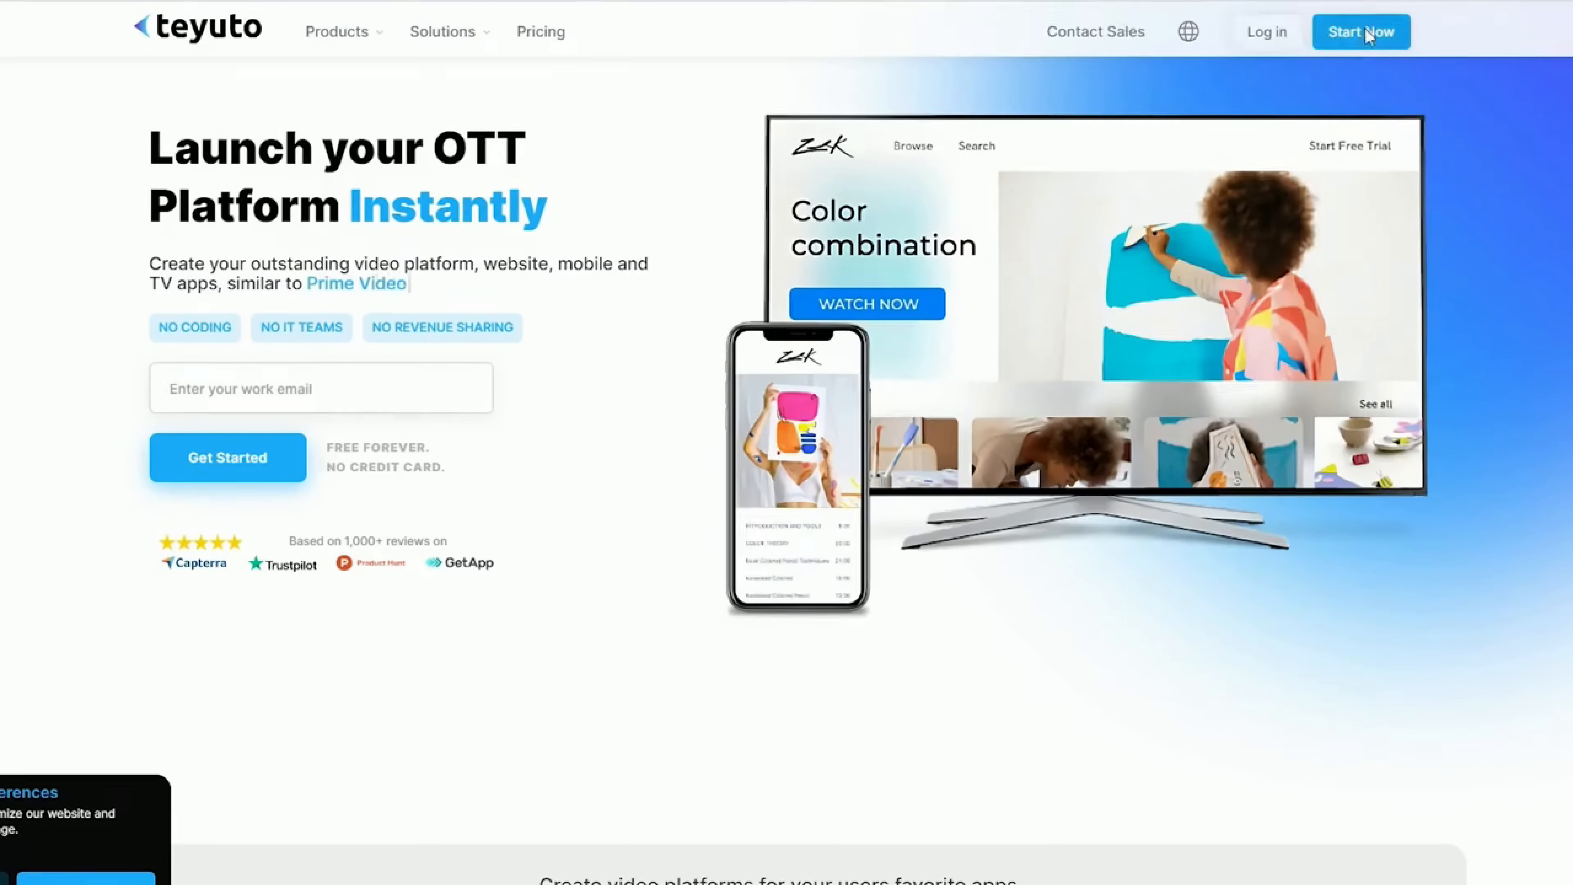
- Start Teyuto signup and continue on the Free plan to the dashboard
left_click(1360, 31)
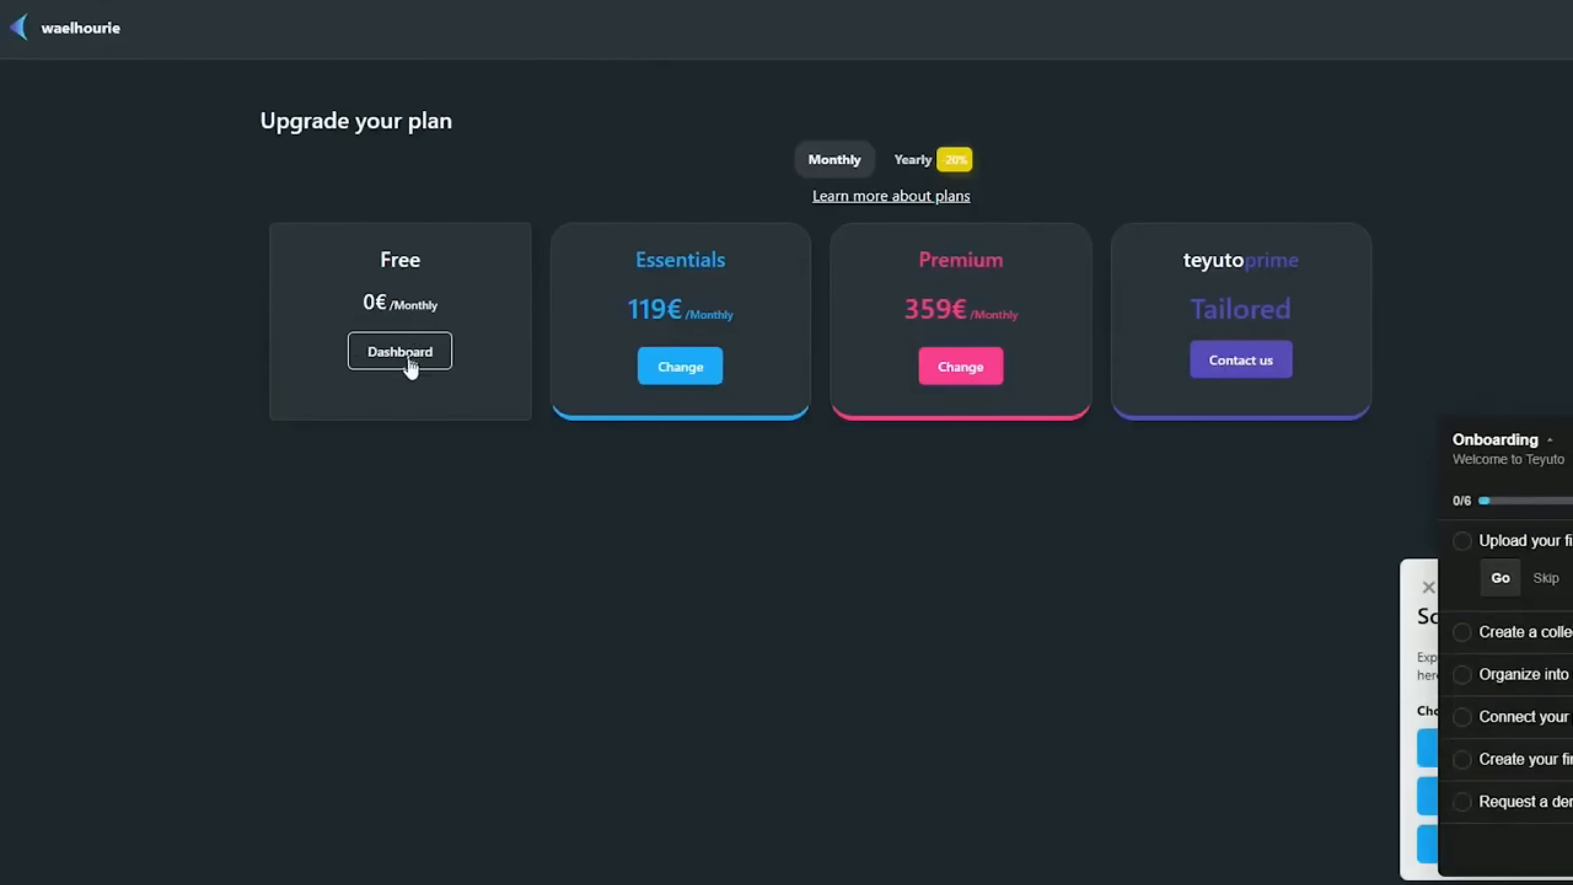
left_click(399, 350)
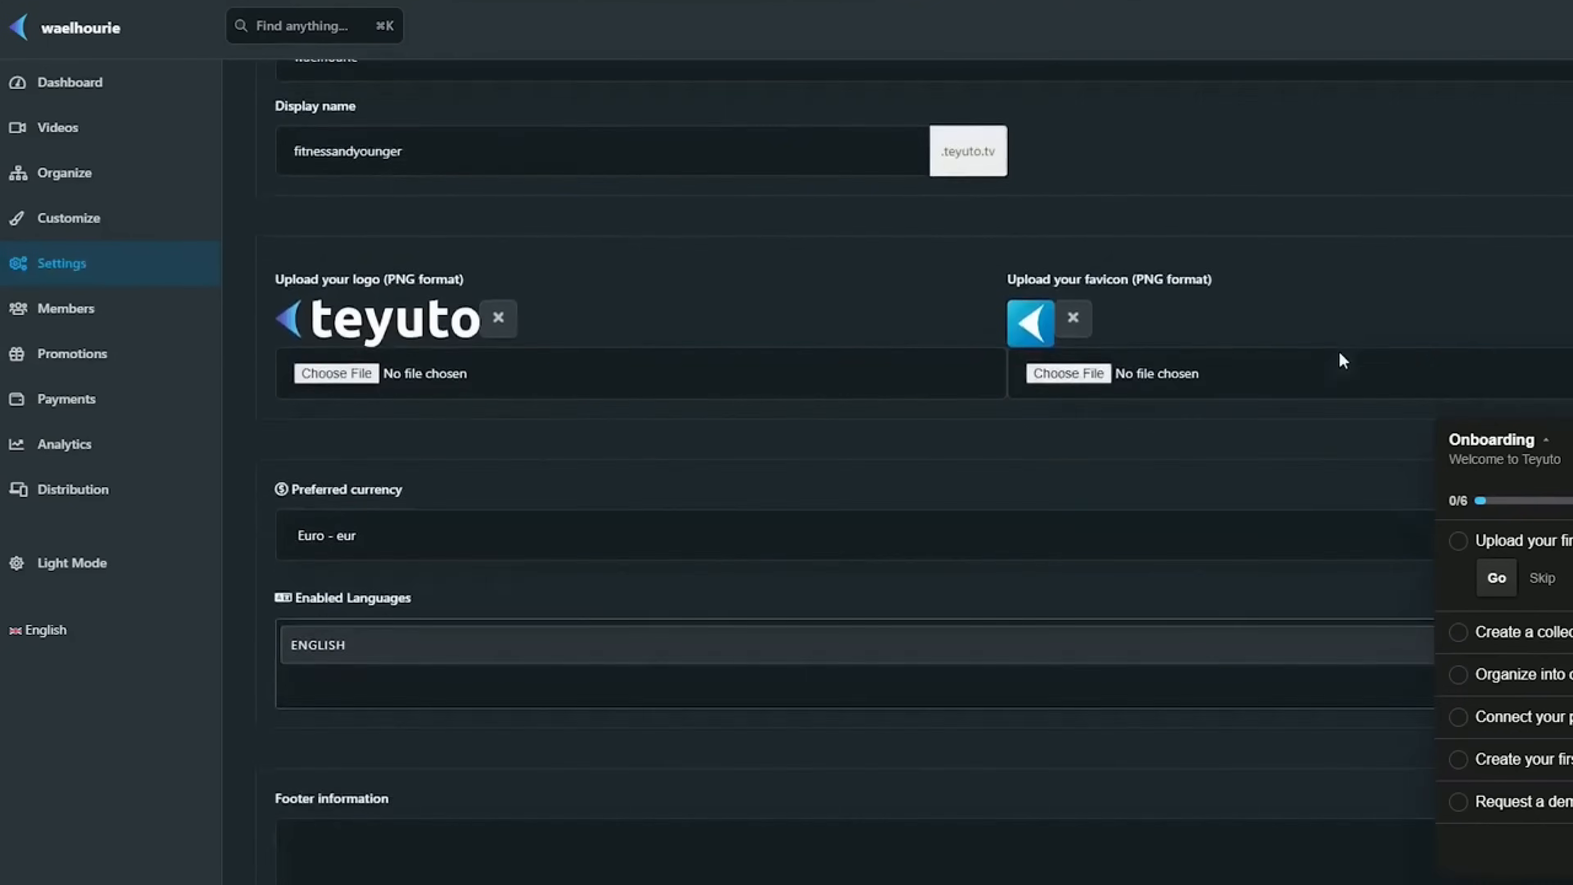
- Scroll the Settings page past logo, favicon, currency and language to footer and signup sections
scroll("down", 3)
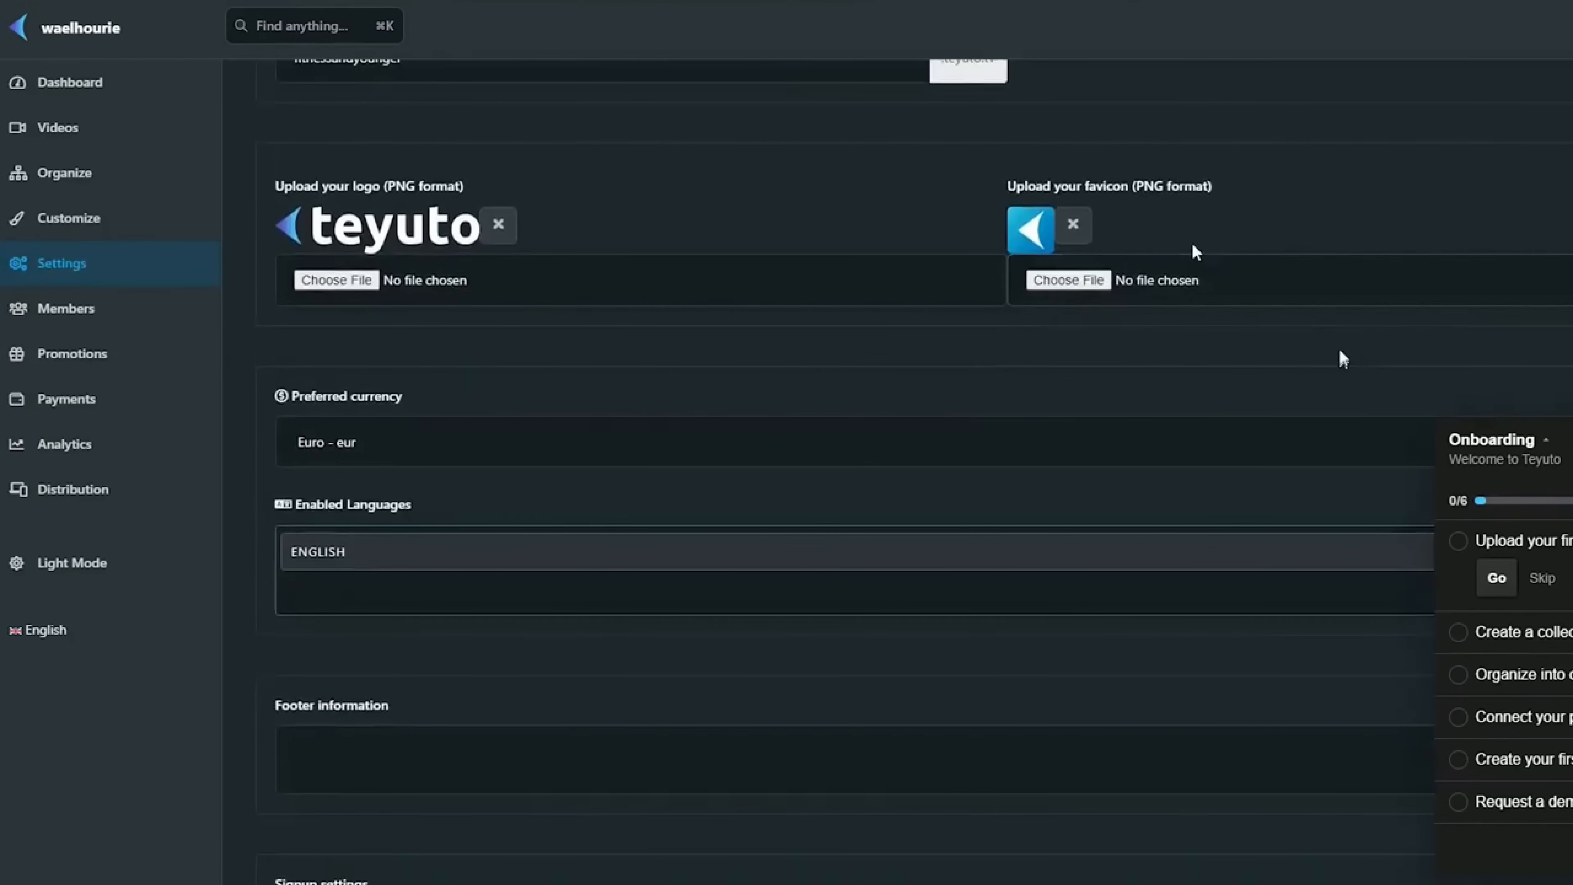